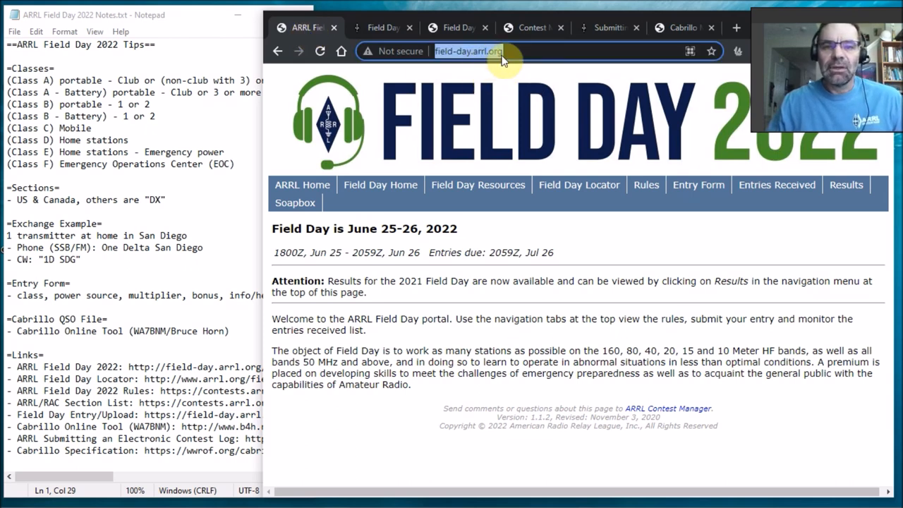
mouse_move(494, 79)
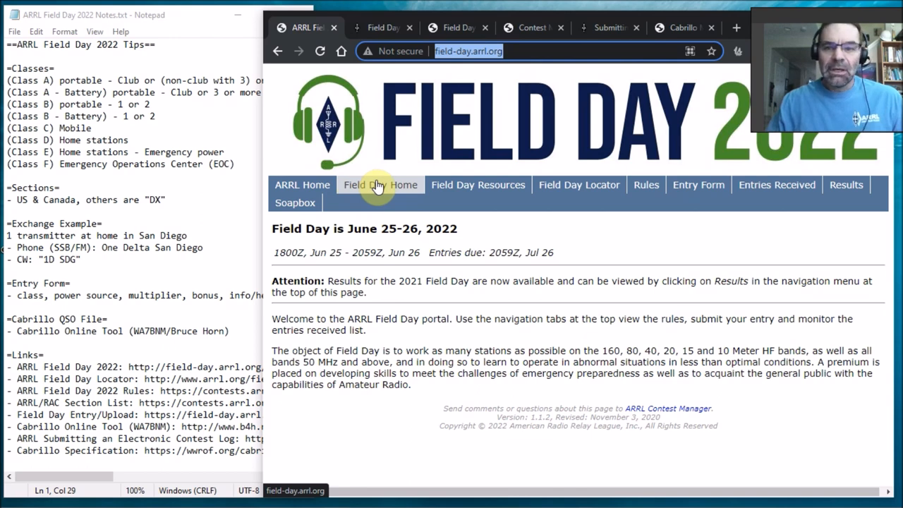
mouse_move(579, 185)
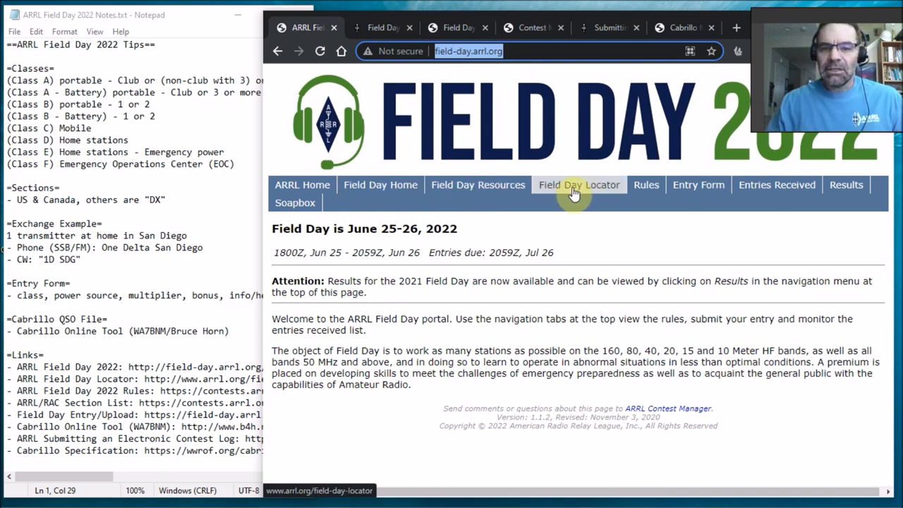
mouse_move(381, 28)
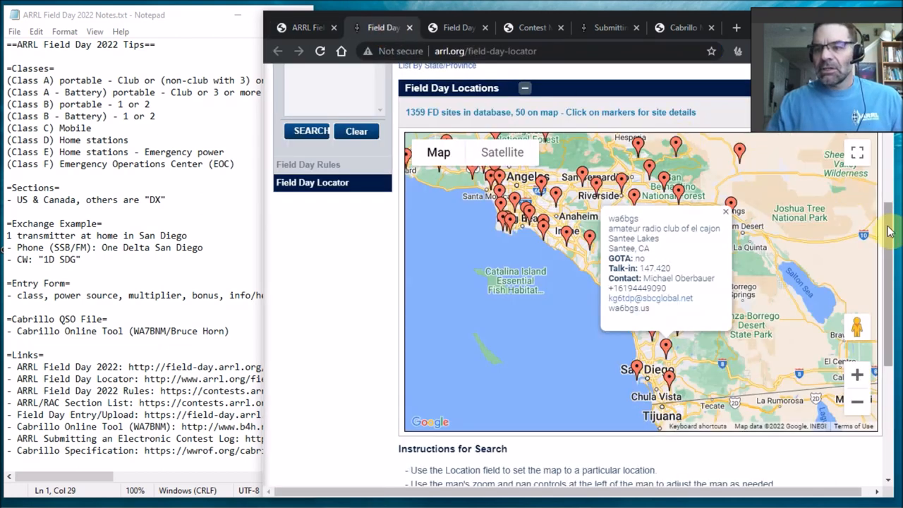
- Check the Field Day locator map site near Ramona, then return to the Field Day home page
scroll("down", 3)
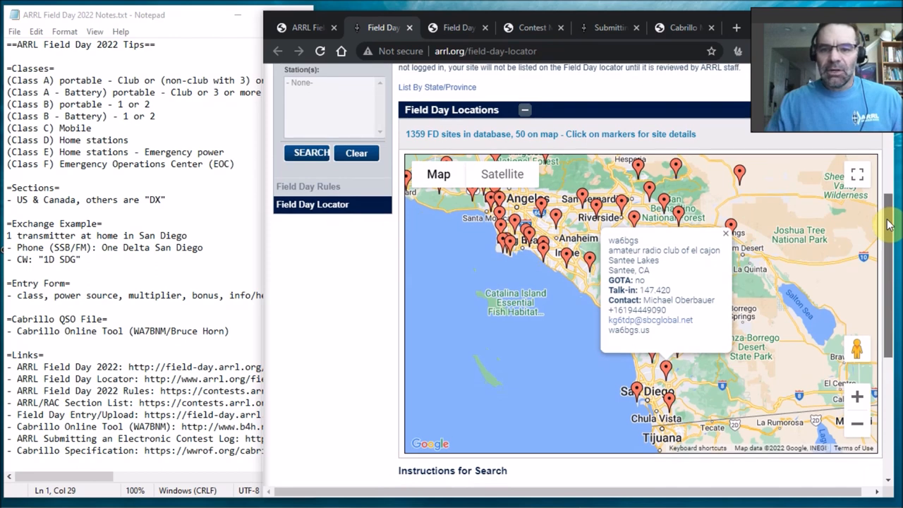
left_click(726, 233)
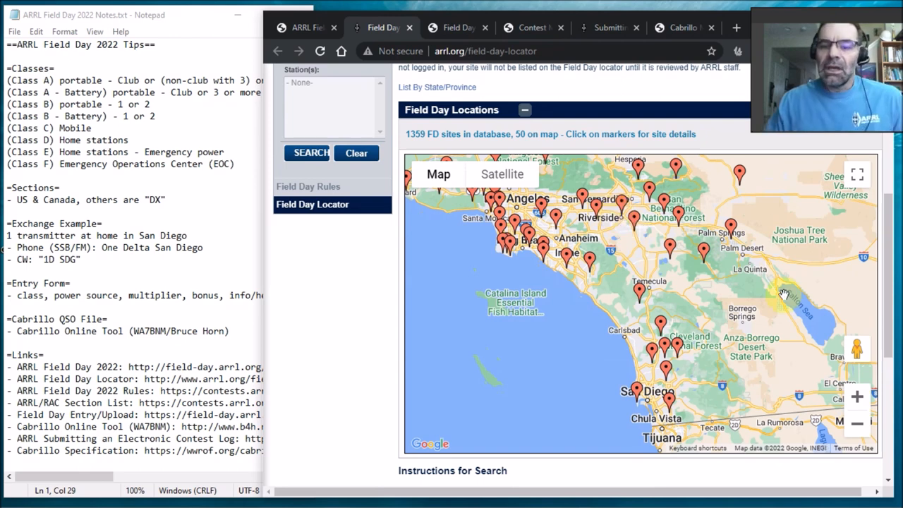
left_click(665, 344)
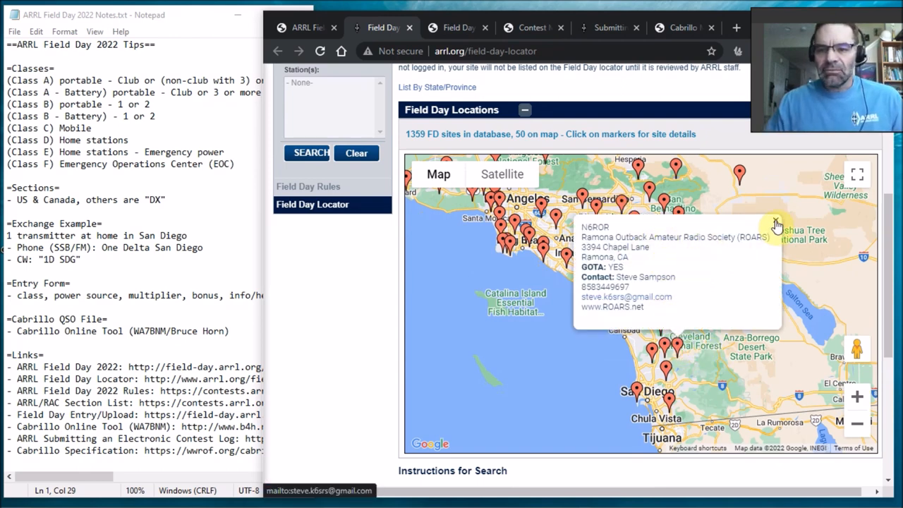
left_click(776, 223)
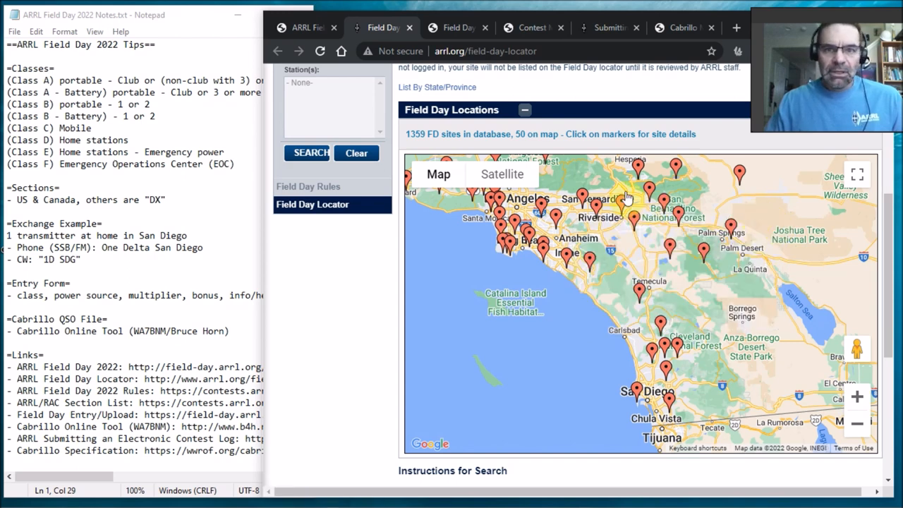
left_click(304, 28)
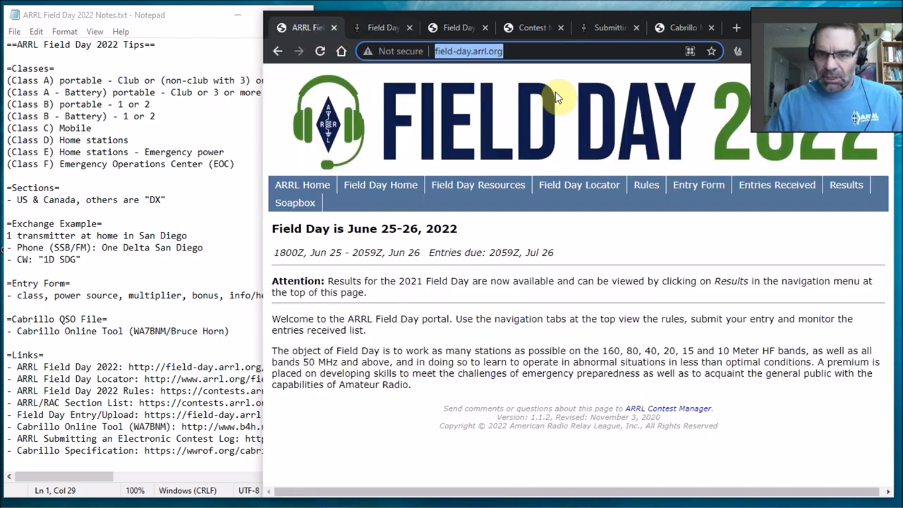
mouse_move(647, 185)
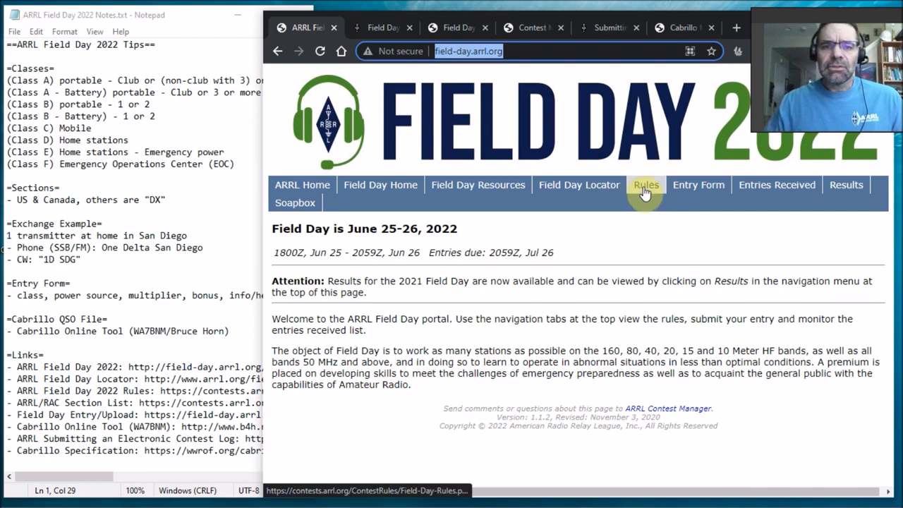
- Bring up the Field Day 2022 rules and read down through entry classes to section 5, Exchange
left_click(646, 185)
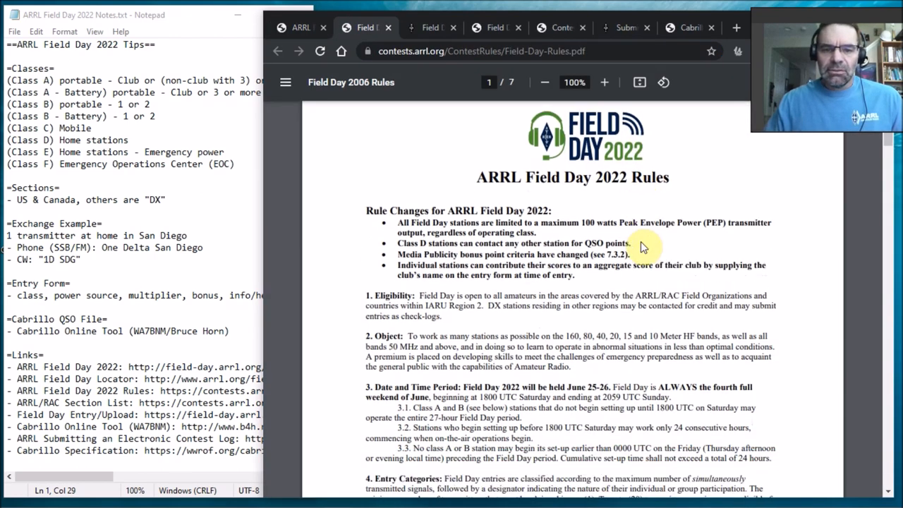
scroll("down", 3)
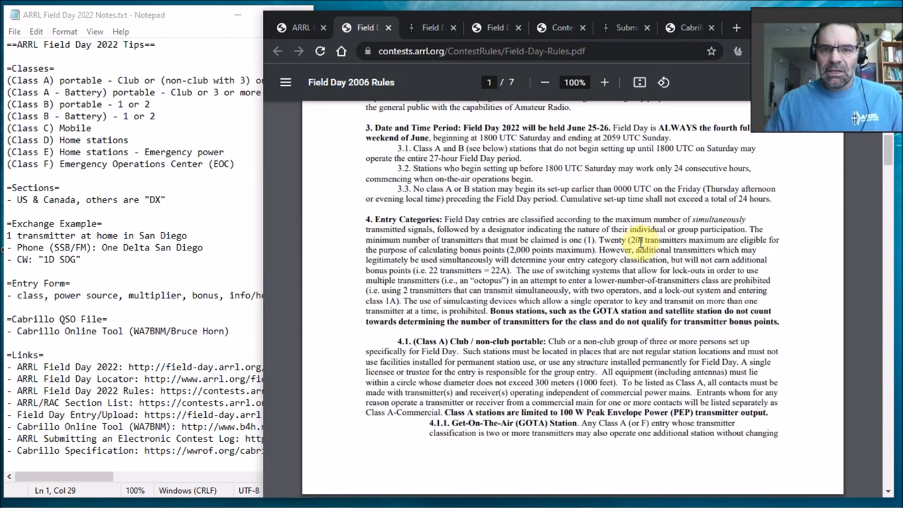
scroll("down", 3)
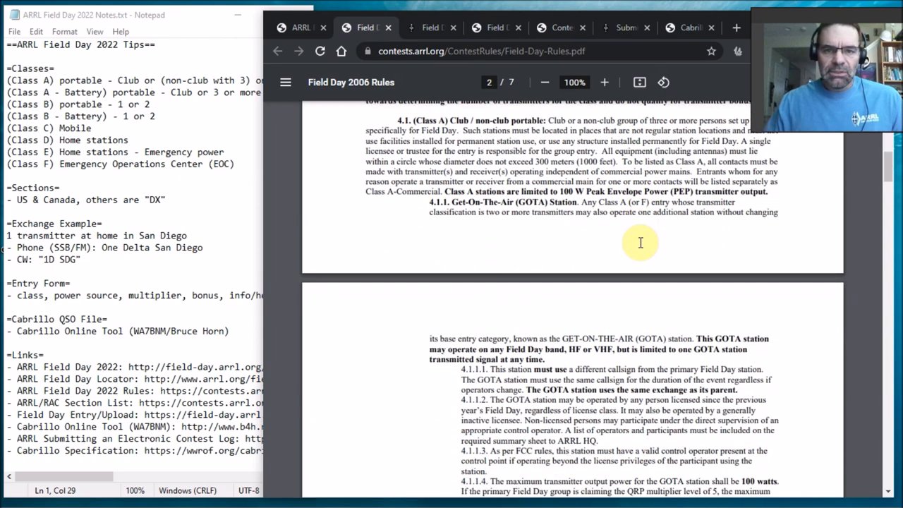
mouse_move(641, 247)
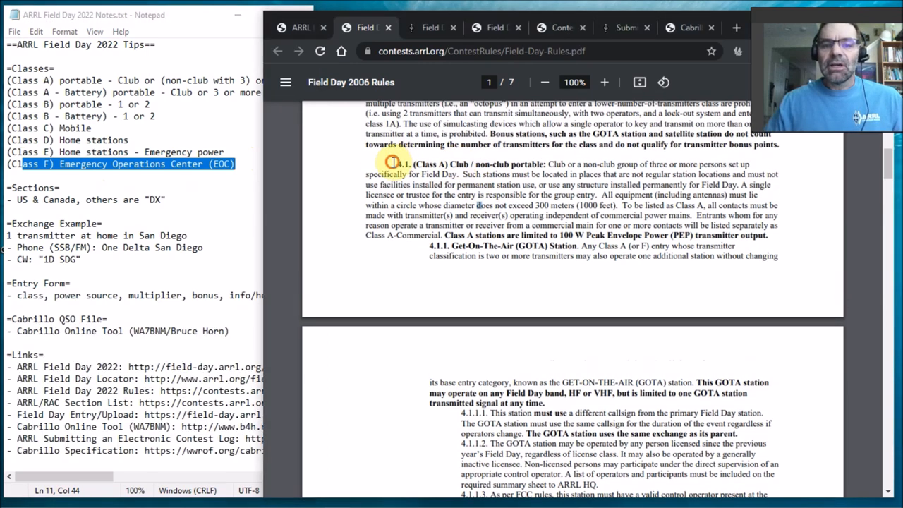
scroll("down", 3)
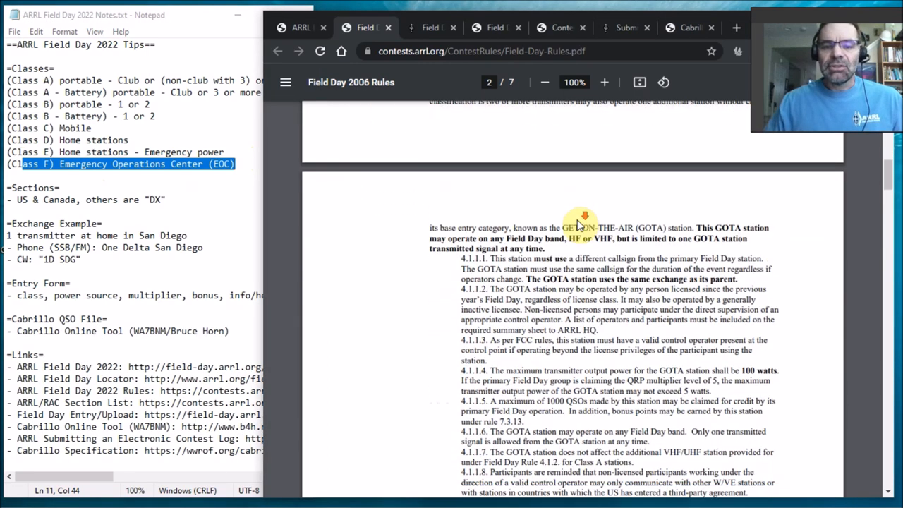
scroll("down", 3)
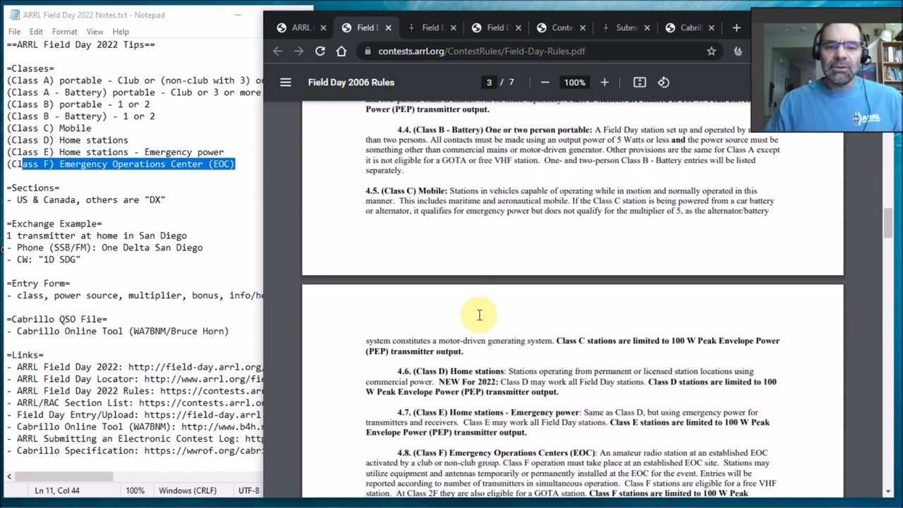
scroll("down", 3)
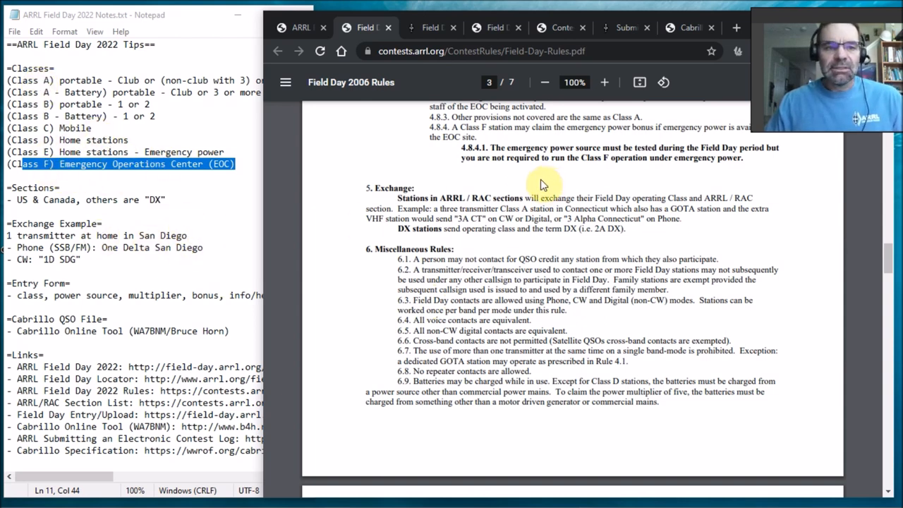
- Switch to the Contest Multipliers page and scroll the list of 84 W/VE section abbreviations
left_click(497, 28)
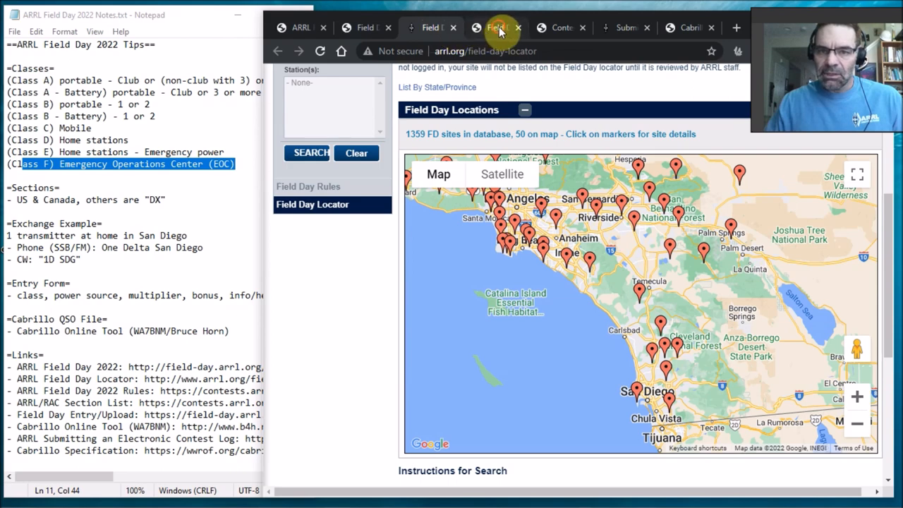
left_click(430, 28)
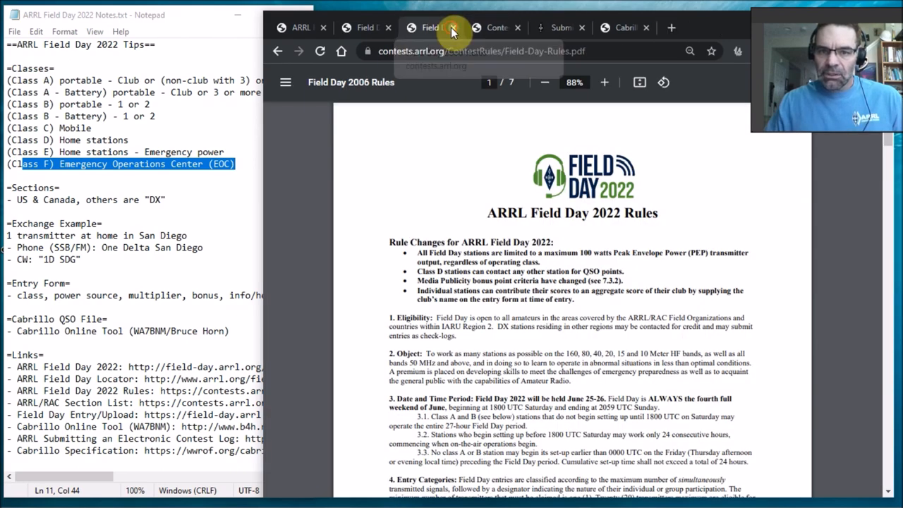
left_click(458, 28)
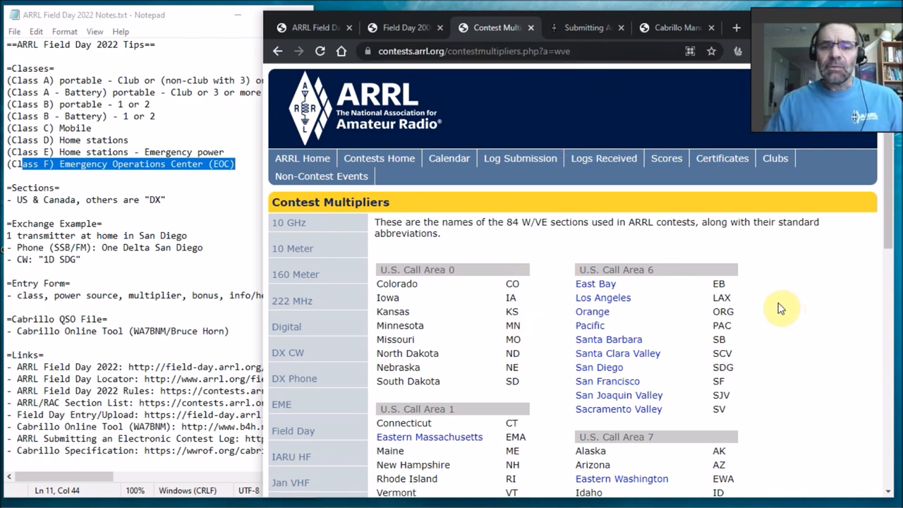
scroll("down", 3)
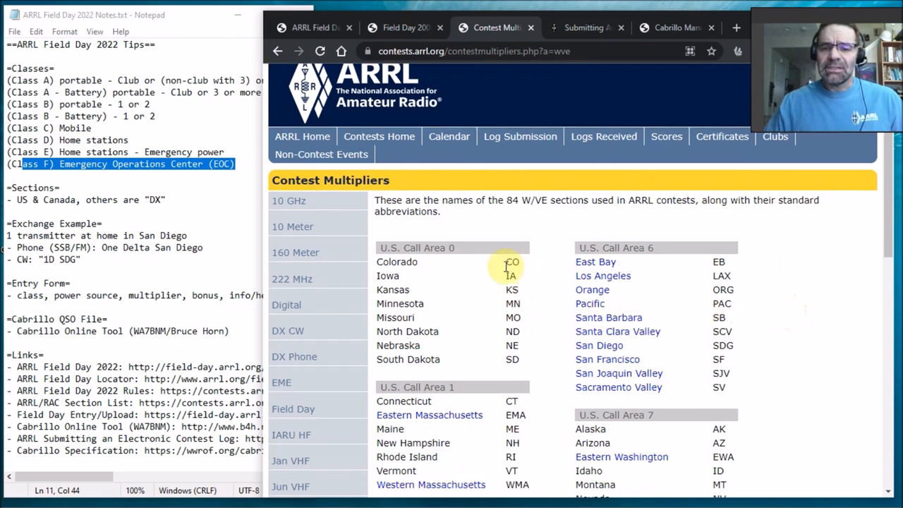
mouse_move(813, 337)
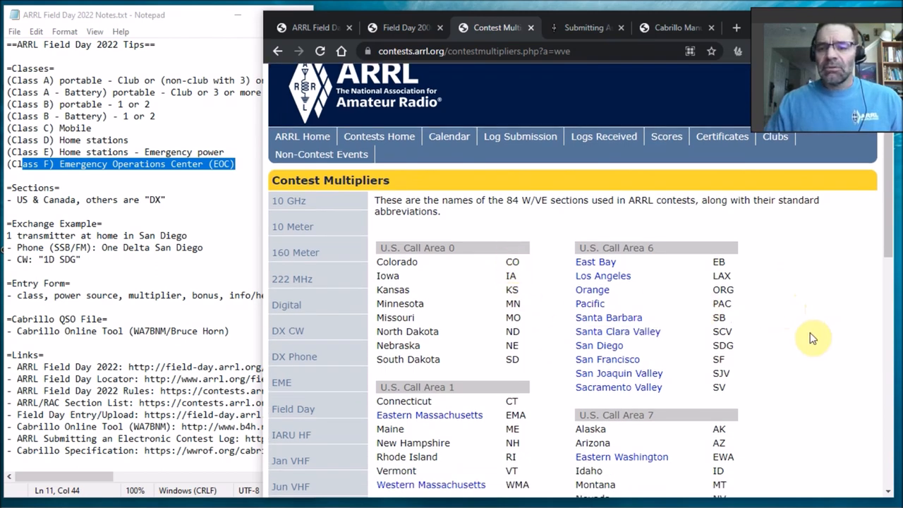
mouse_move(731, 345)
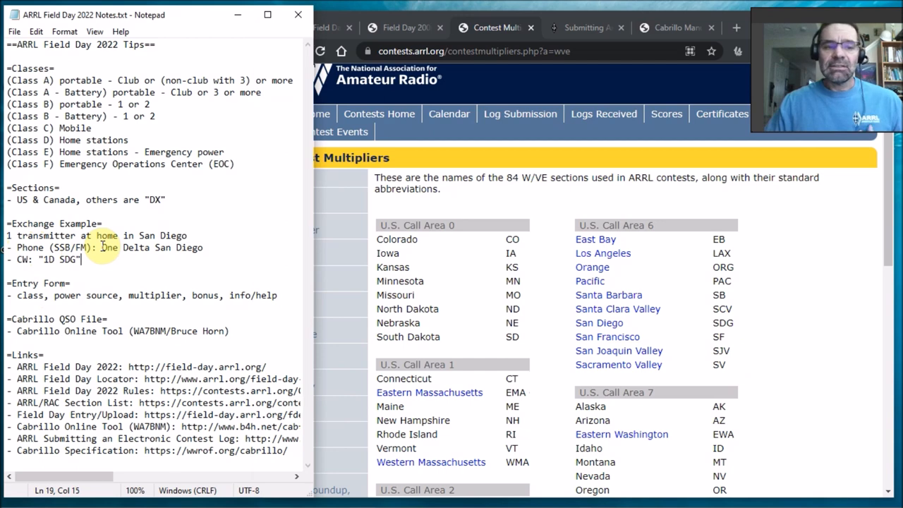
double_click(107, 246)
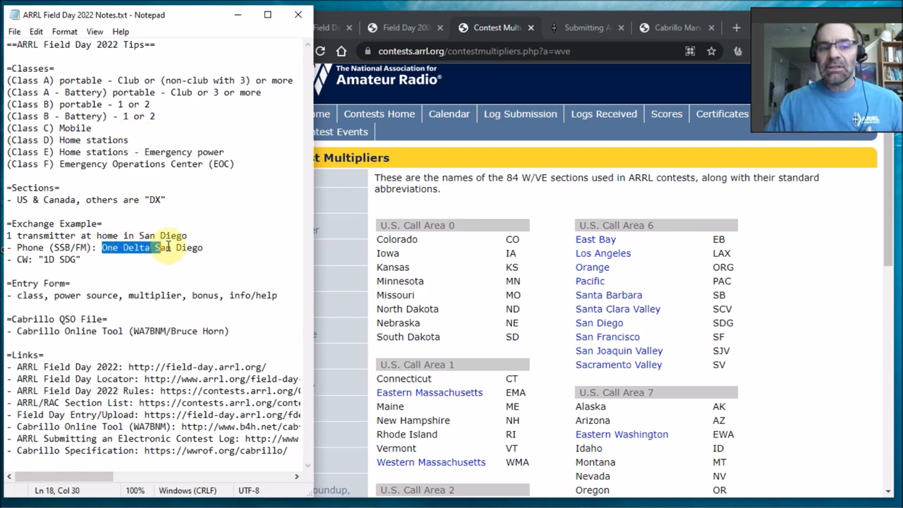
left_click_drag(101, 247, 203, 247)
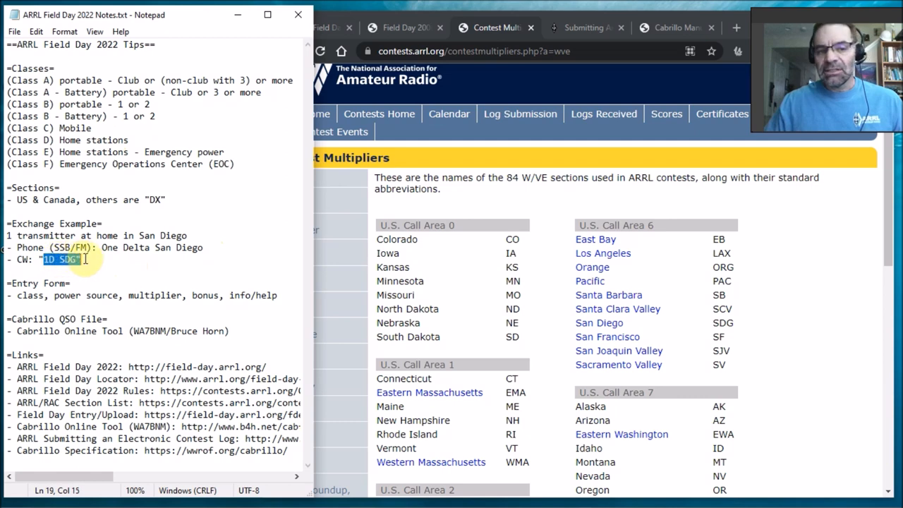
mouse_move(158, 259)
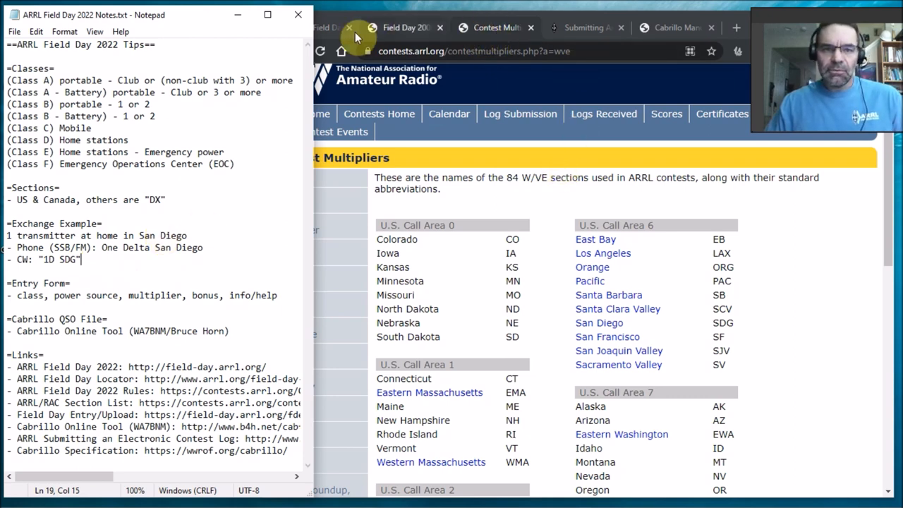
- From the home page, bring up the 2022 Entry introduction and continue to Go To Data Entry
left_click(327, 28)
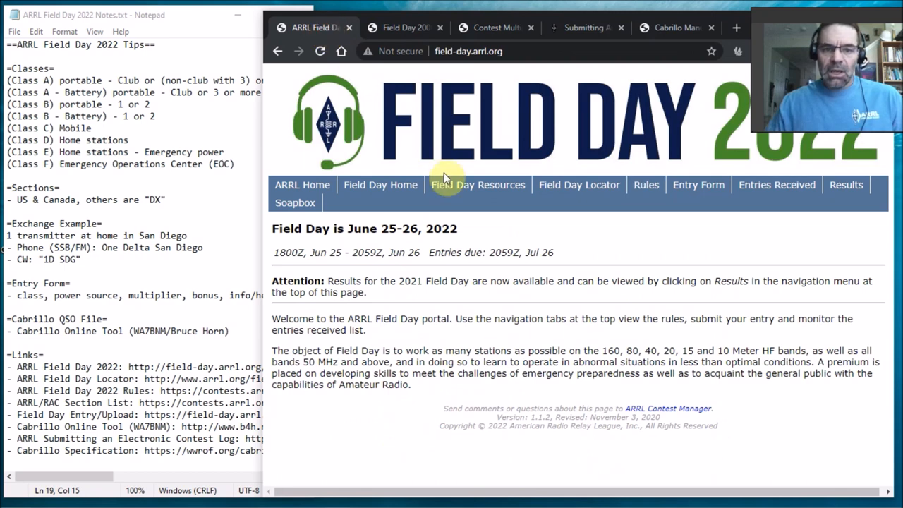
mouse_move(711, 284)
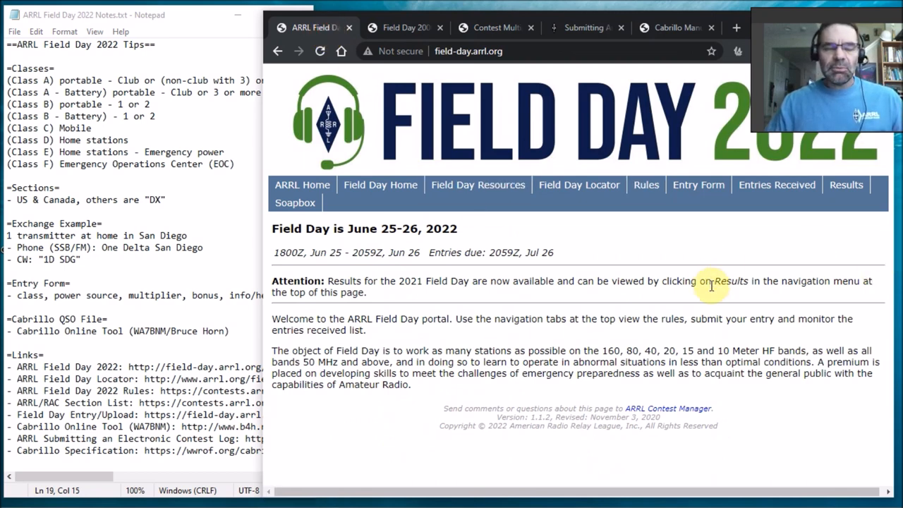
mouse_move(707, 319)
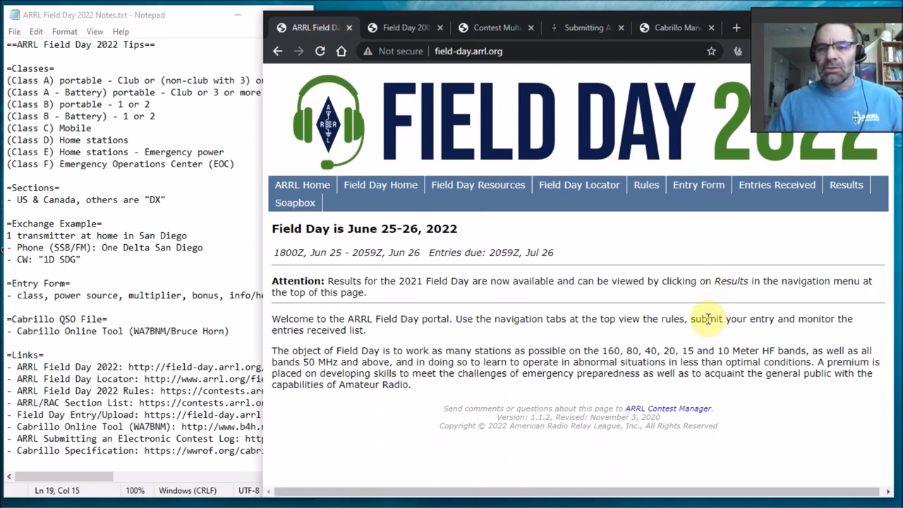
left_click(697, 185)
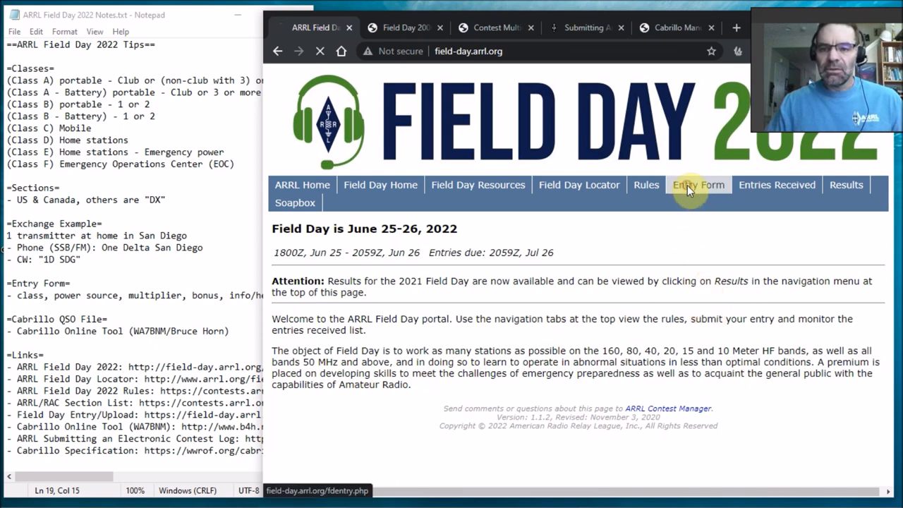
left_click(697, 185)
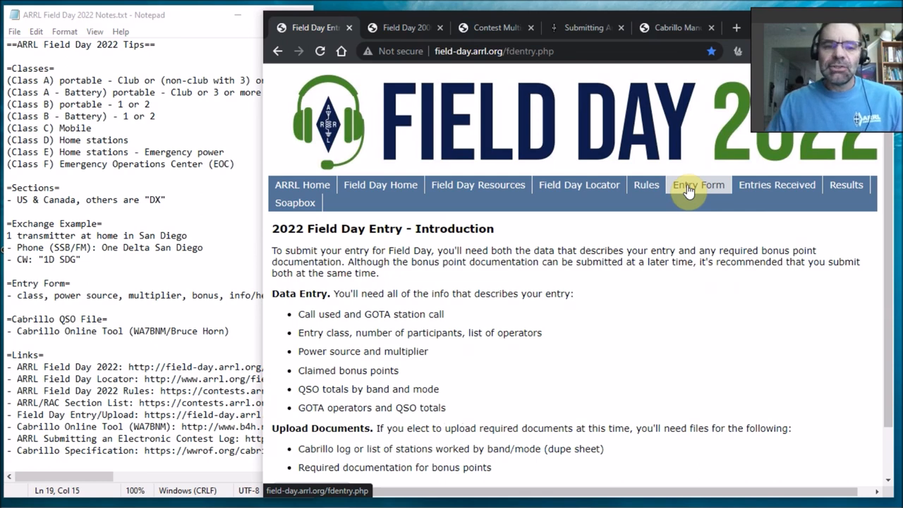
scroll("down", 3)
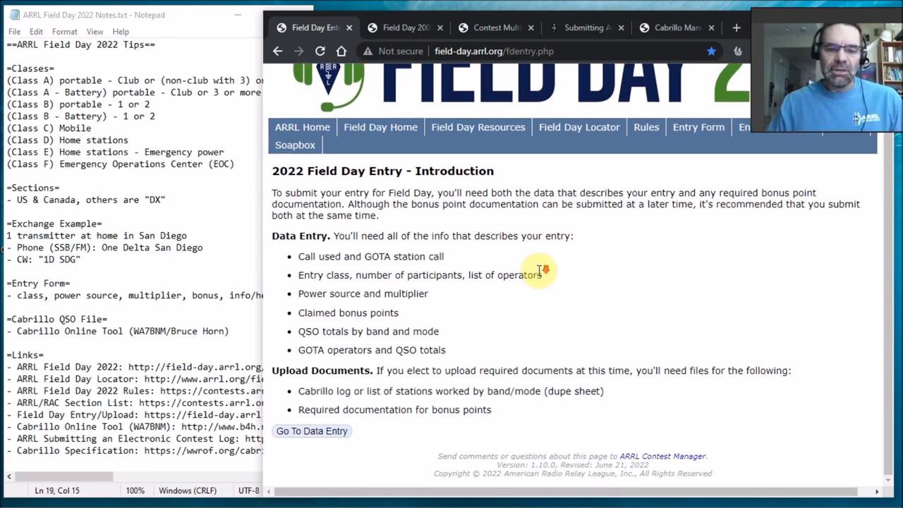
mouse_move(306, 436)
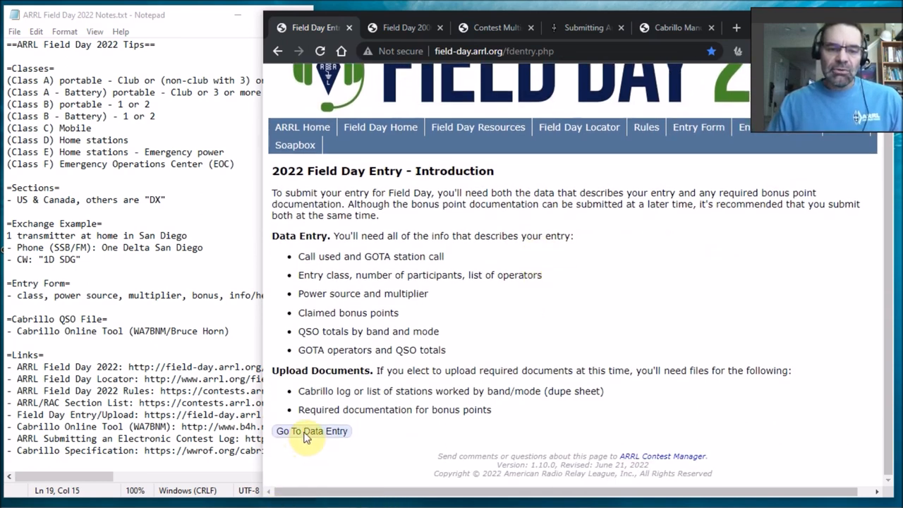
left_click(311, 432)
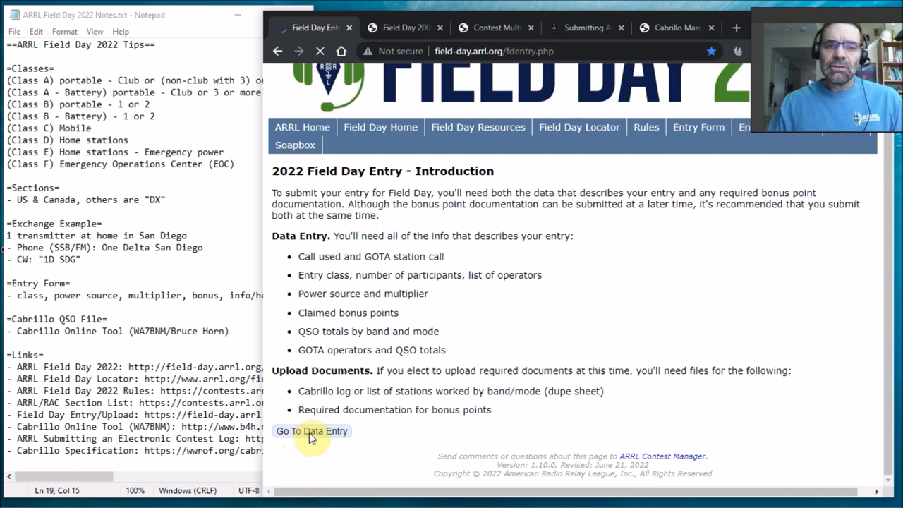
- Load the Field Day entry form and review its Entry Class options and Power Source section
left_click(311, 432)
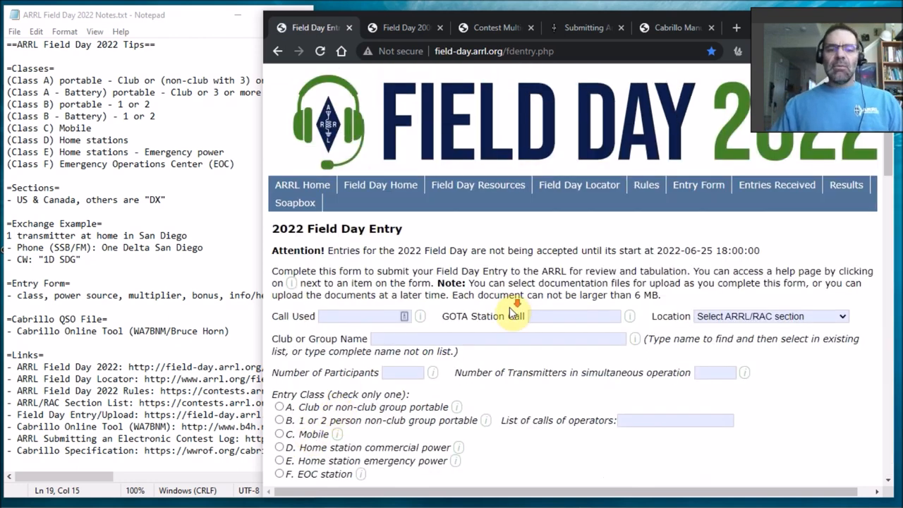
scroll("down", 3)
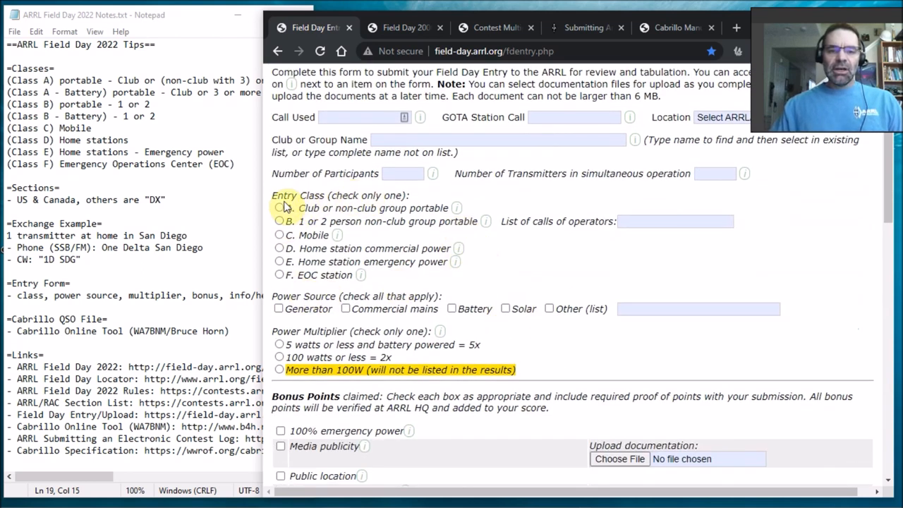
double_click(321, 207)
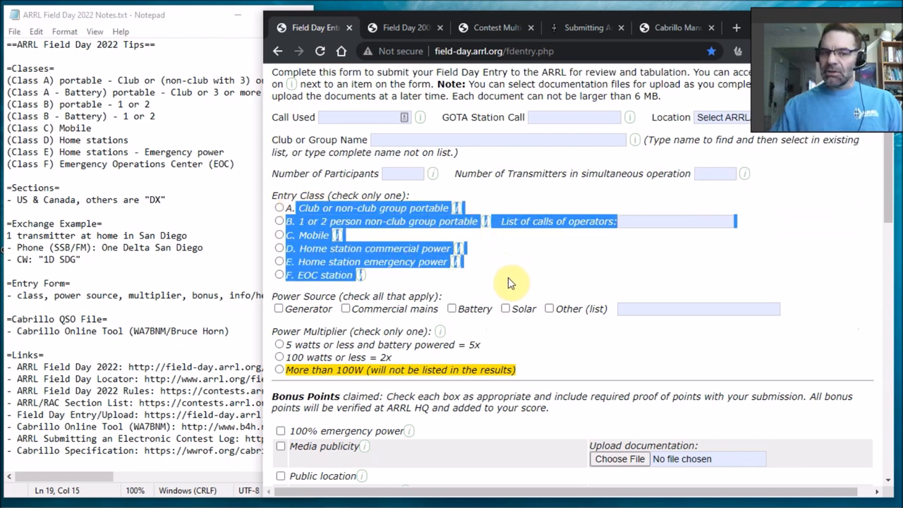
scroll("down", 3)
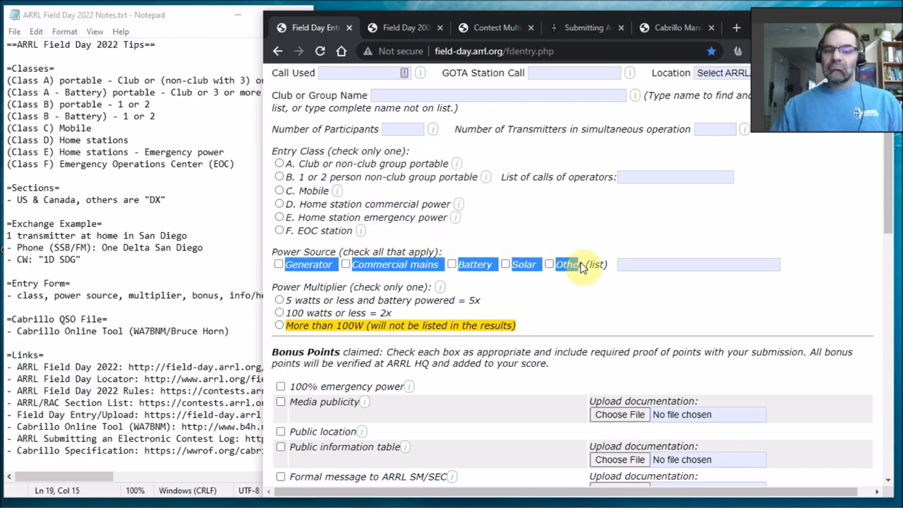
scroll("down", 3)
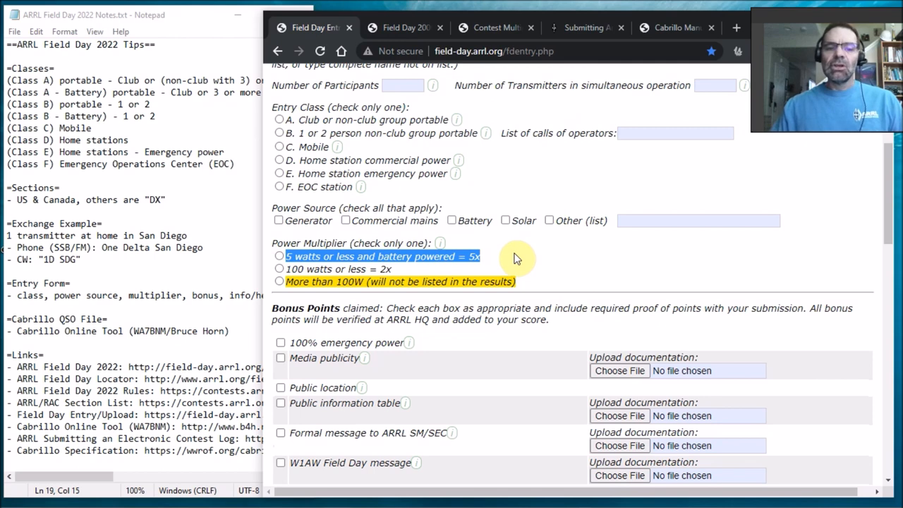
mouse_move(543, 283)
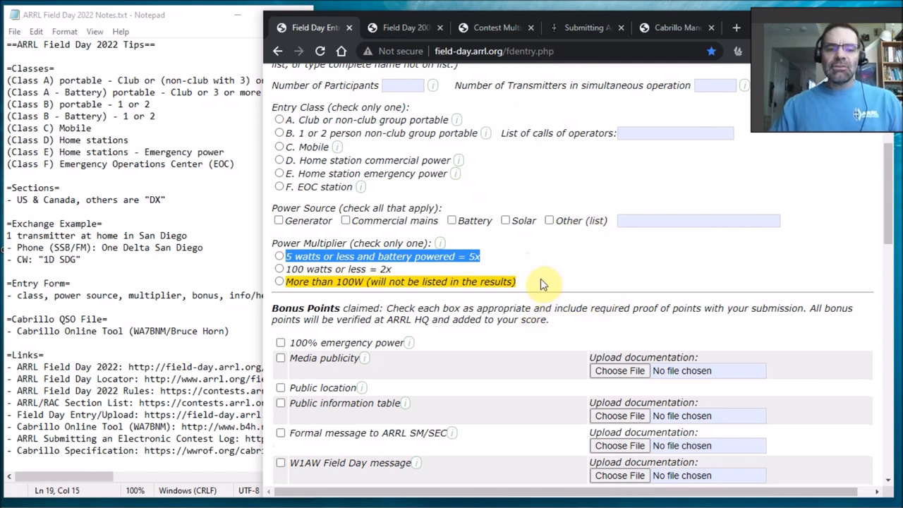
scroll("down", 3)
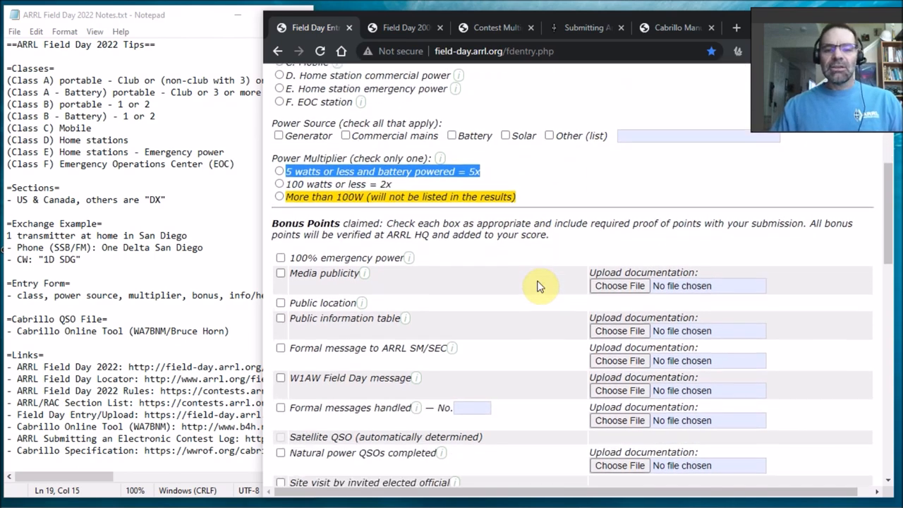
scroll("down", 3)
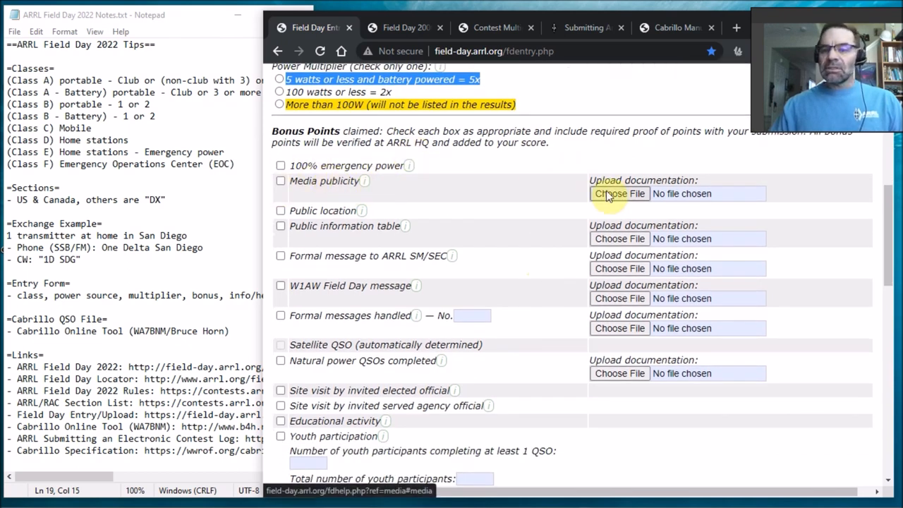
scroll("down", 3)
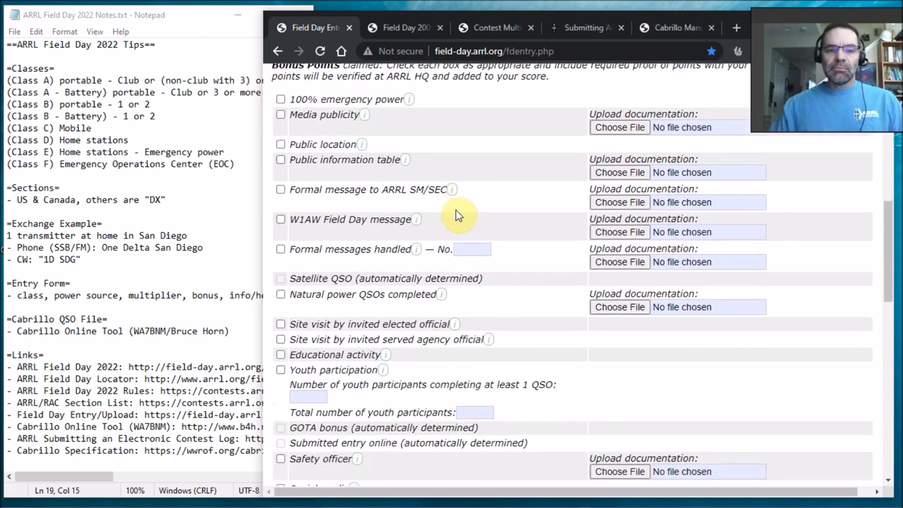
mouse_move(482, 218)
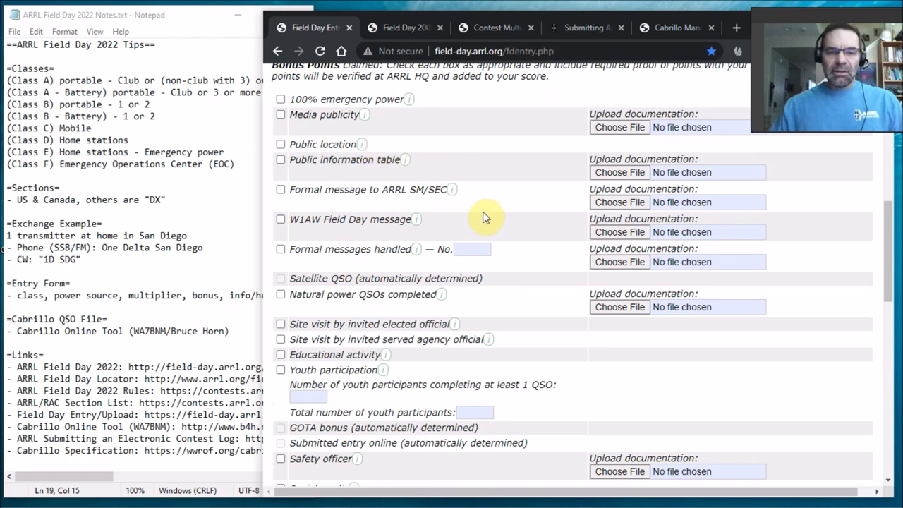
- Read on through the Bonus Points, Band/Mode QSO Breakdown and GOTA Bonus sections
scroll("down", 3)
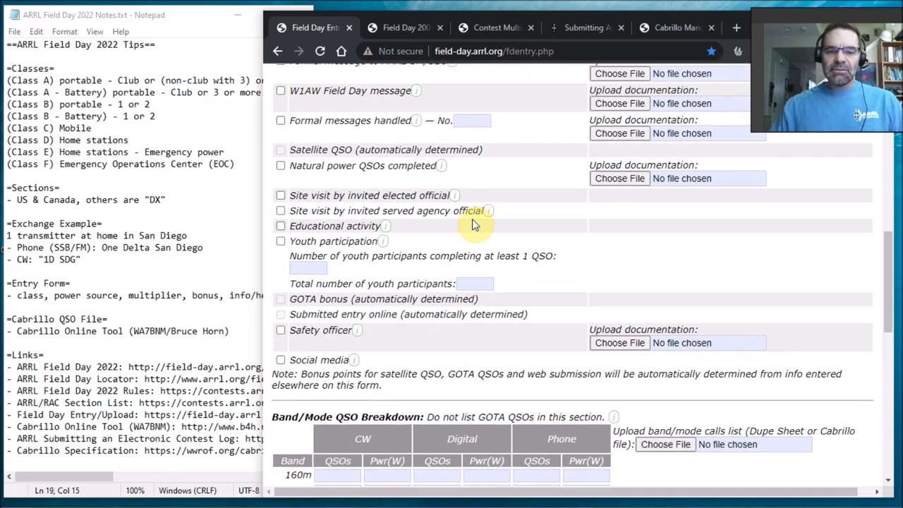
scroll("down", 3)
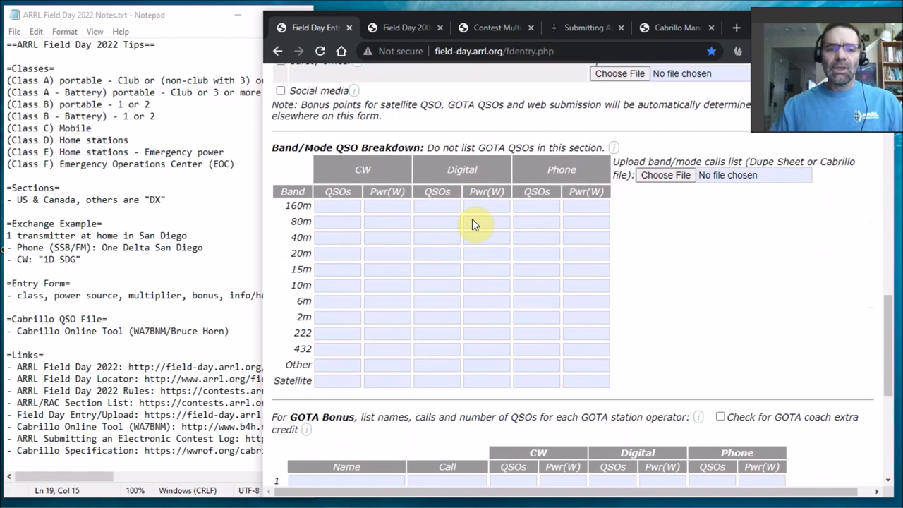
scroll("down", 3)
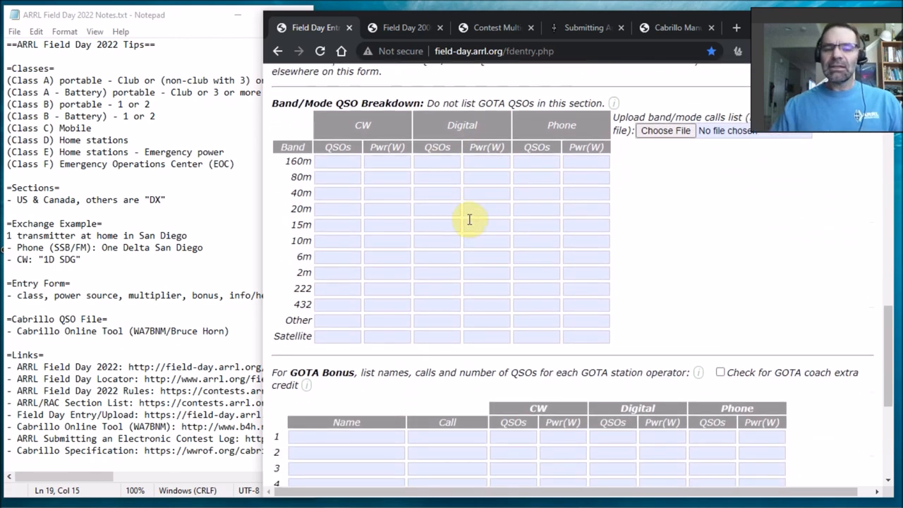
mouse_move(468, 220)
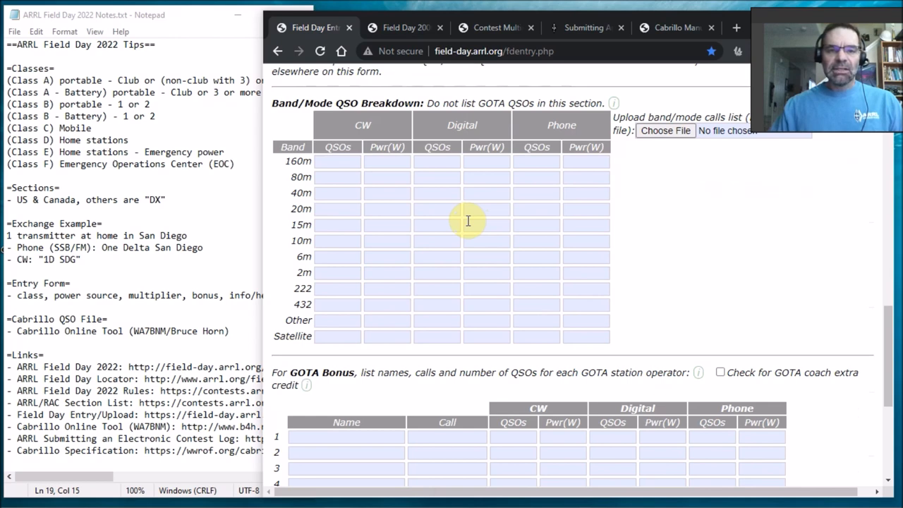
mouse_move(508, 172)
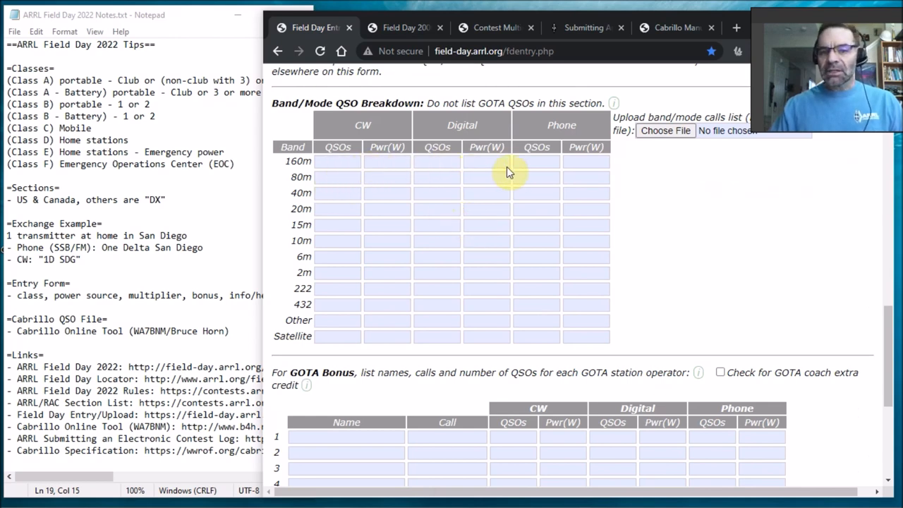
mouse_move(527, 342)
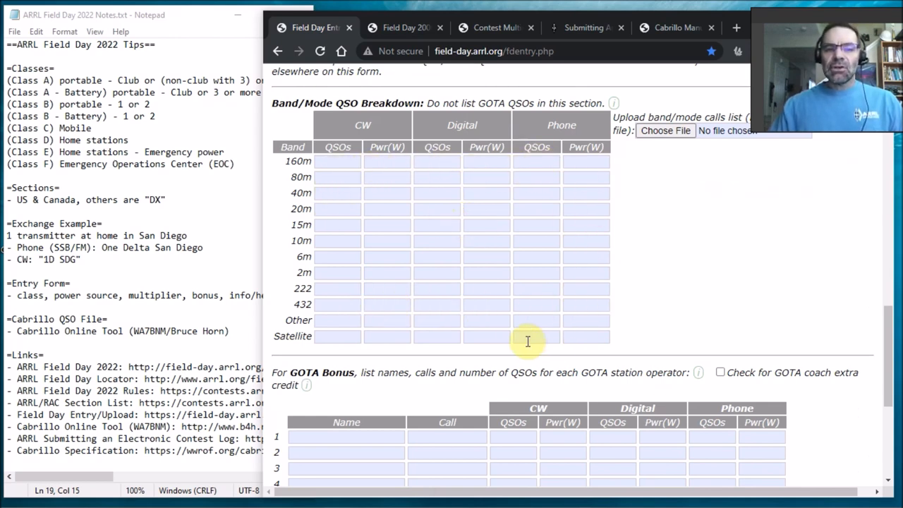
mouse_move(632, 321)
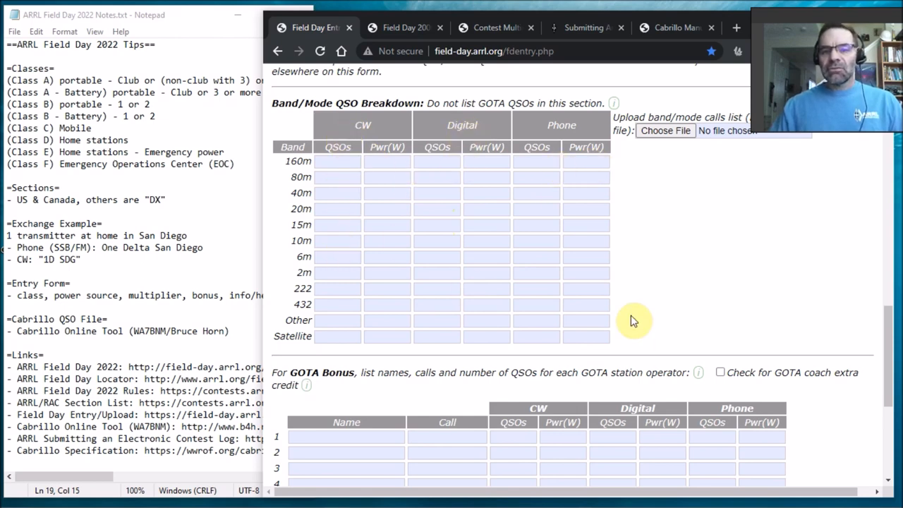
scroll("down", 3)
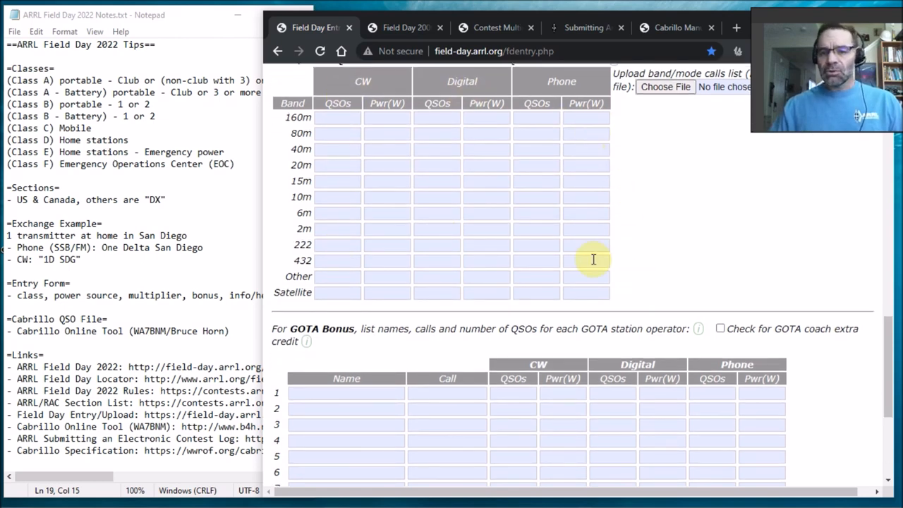
scroll("down", 3)
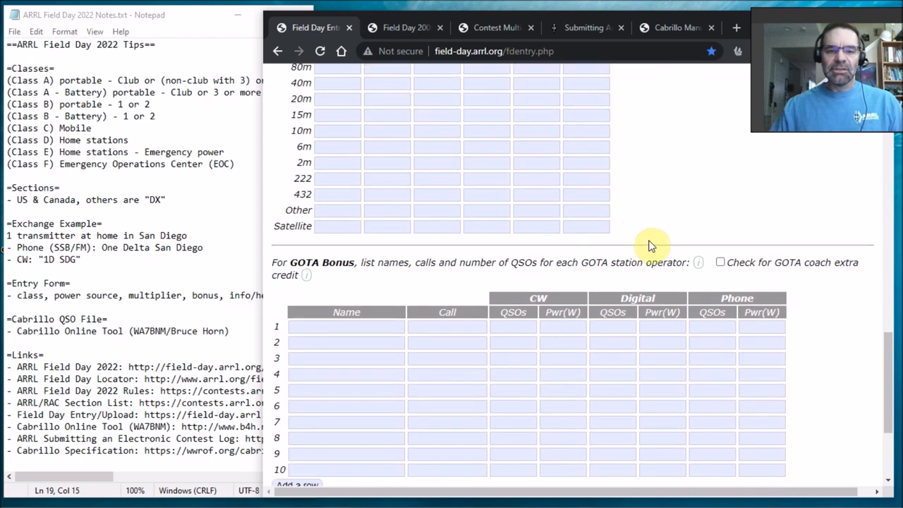
scroll("down", 3)
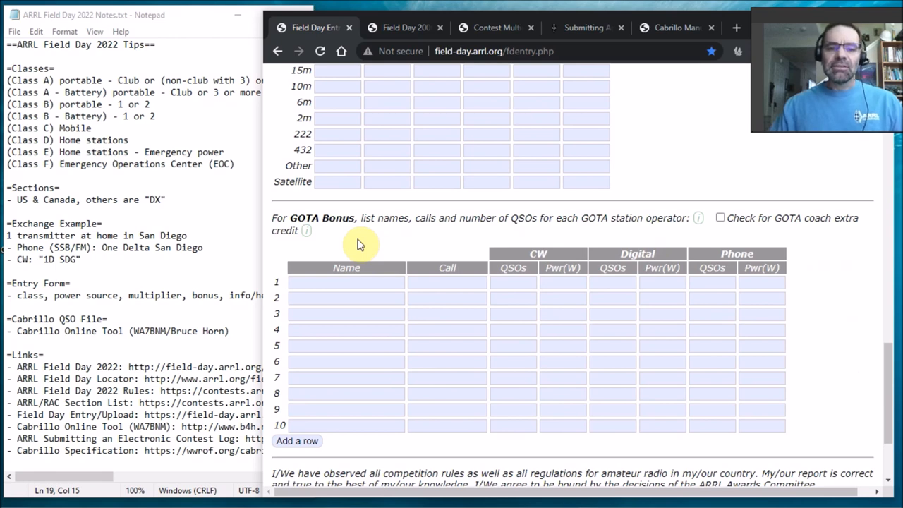
mouse_move(444, 268)
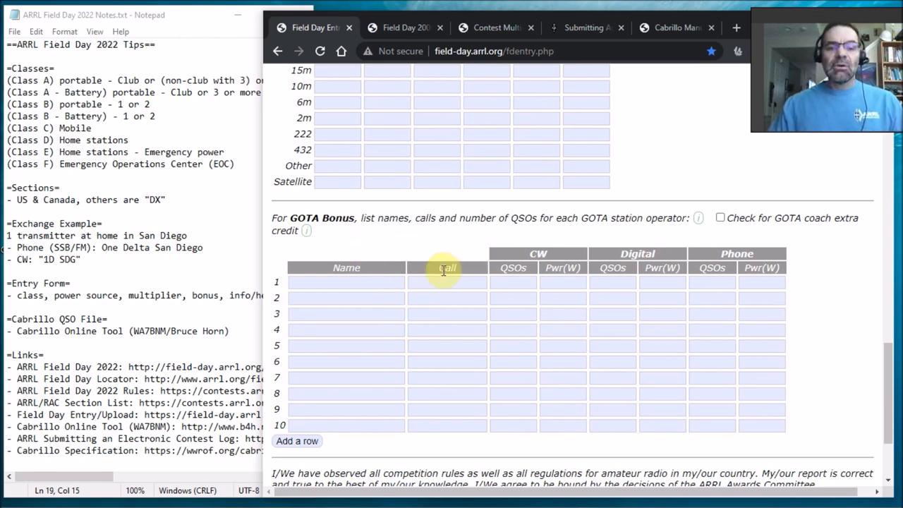
scroll("down", 3)
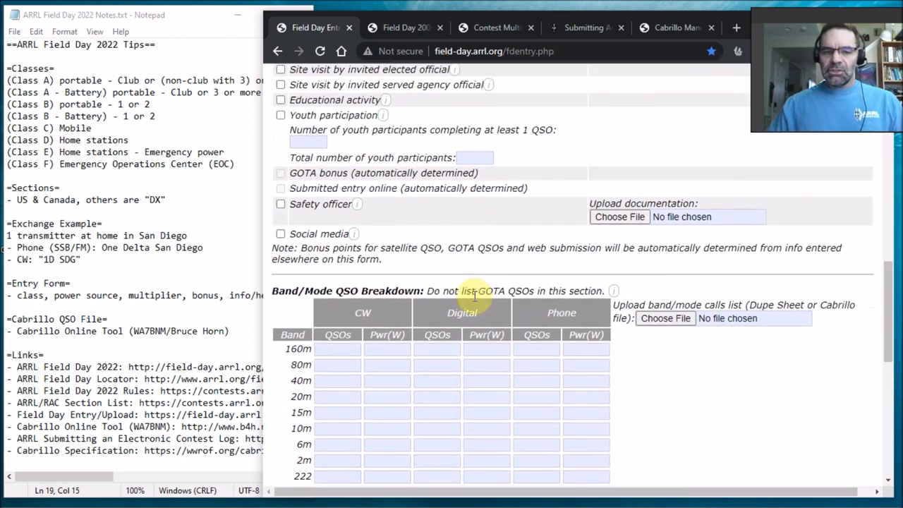
scroll("down", 3)
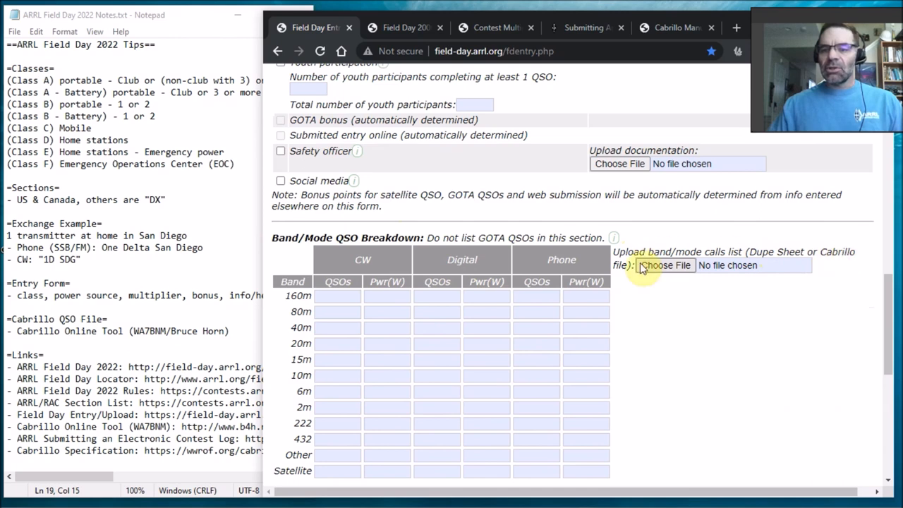
mouse_move(700, 389)
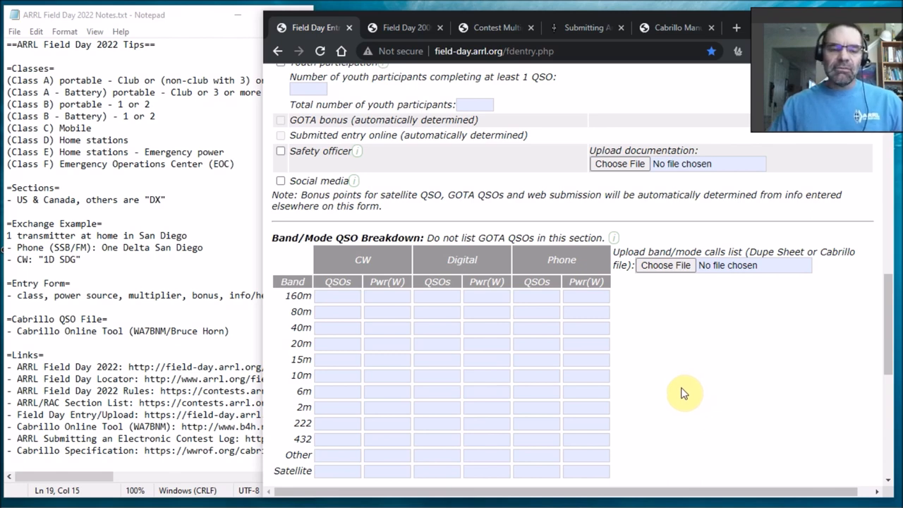
mouse_move(642, 242)
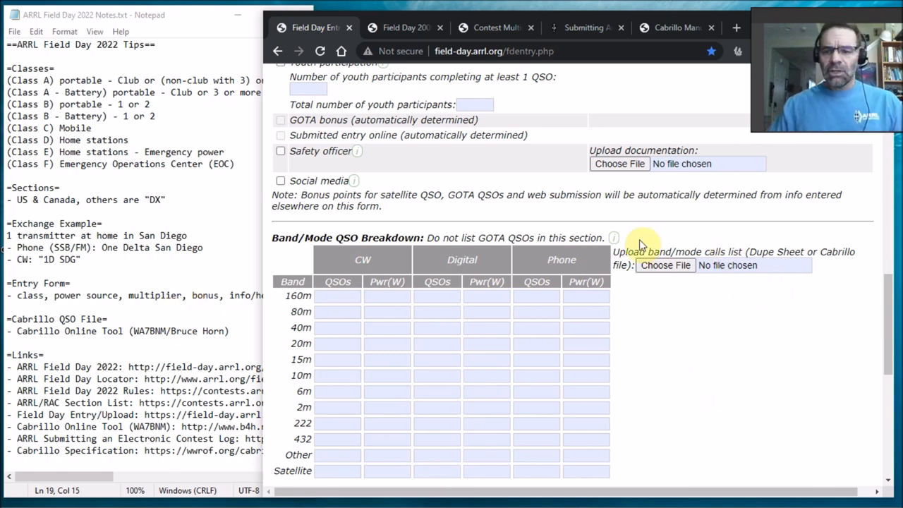
mouse_move(506, 346)
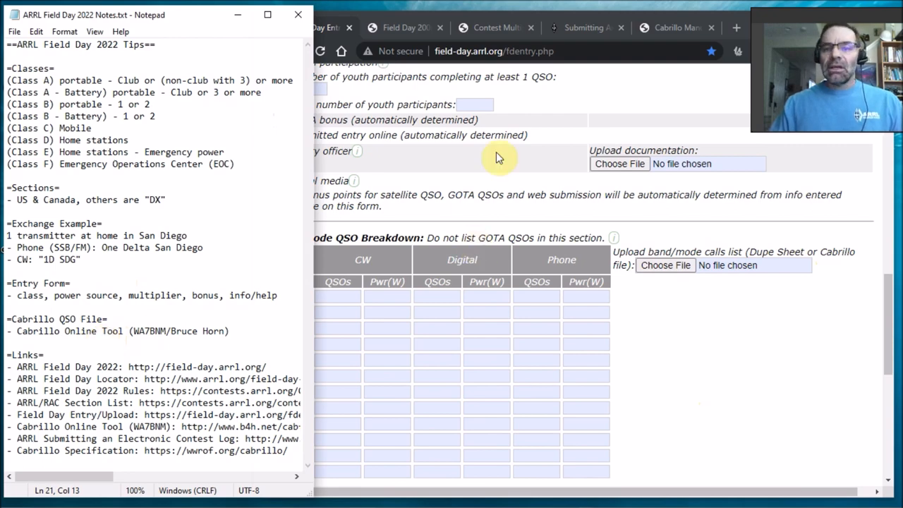
- Read the Submitting an Electronic Contest Log PDF from the Cabrillo header to the sample QSO lines, then close it
left_click(412, 29)
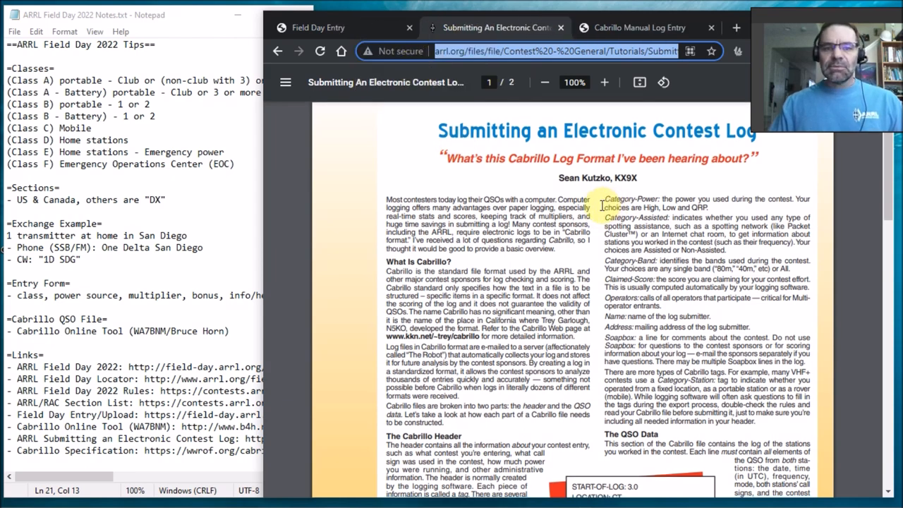
scroll("down", 3)
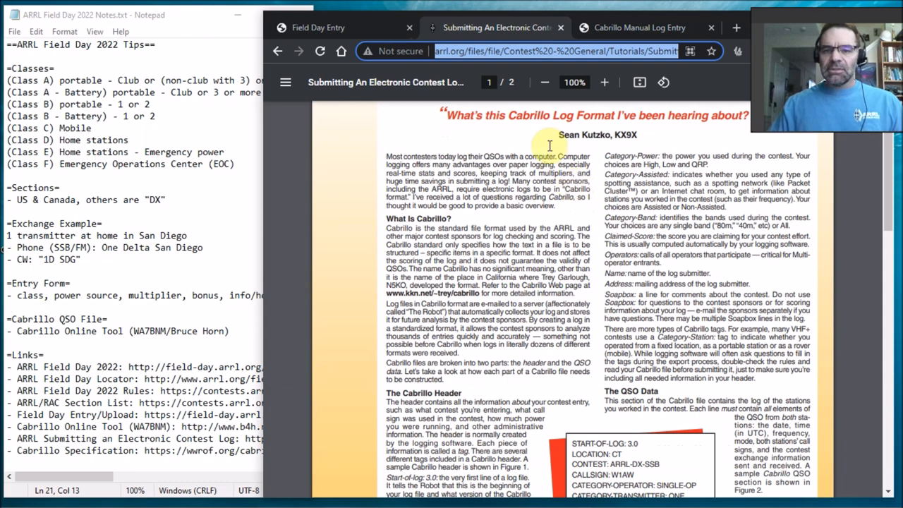
scroll("down", 3)
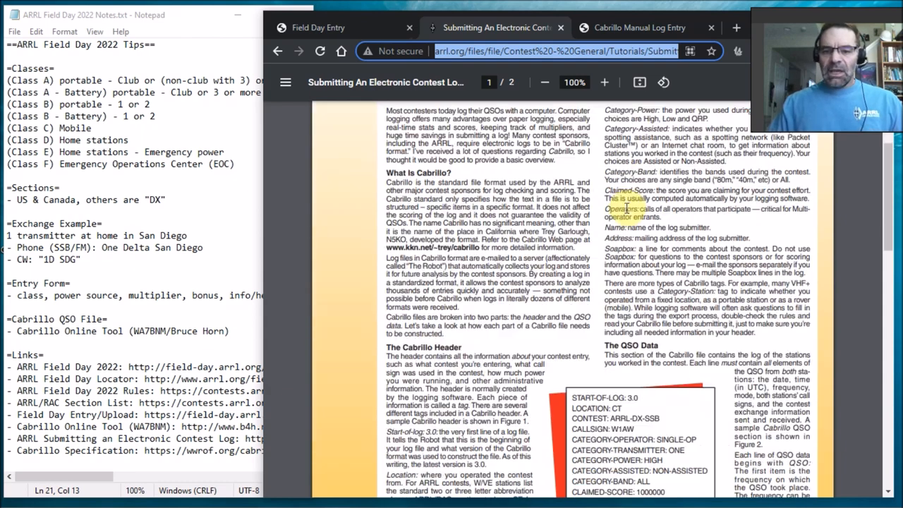
scroll("down", 3)
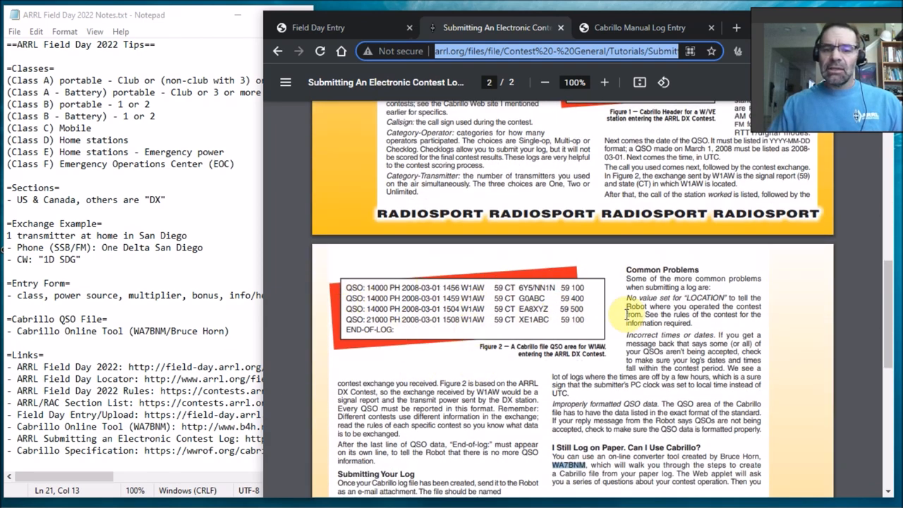
scroll("down", 3)
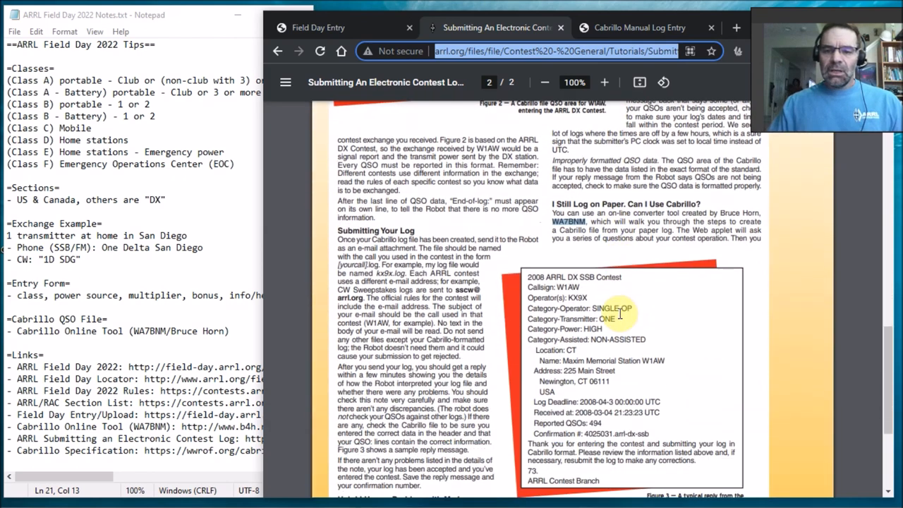
scroll("down", 3)
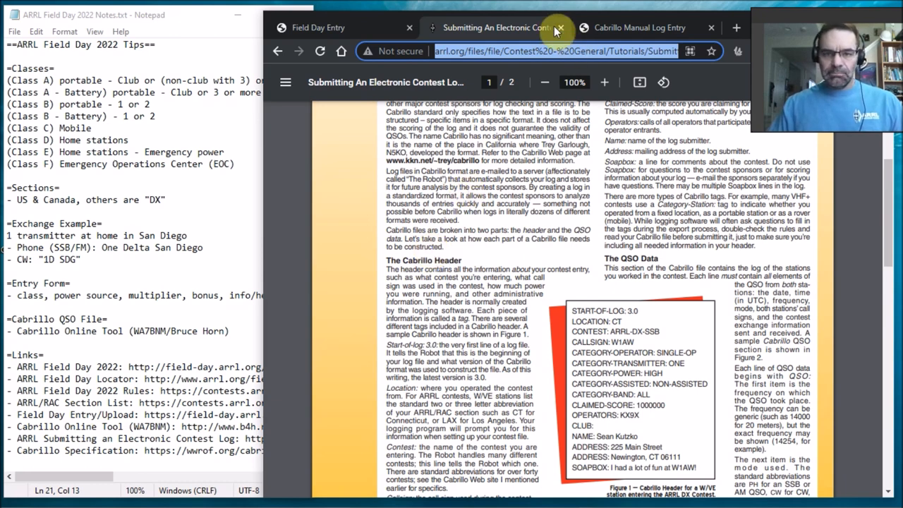
left_click(558, 28)
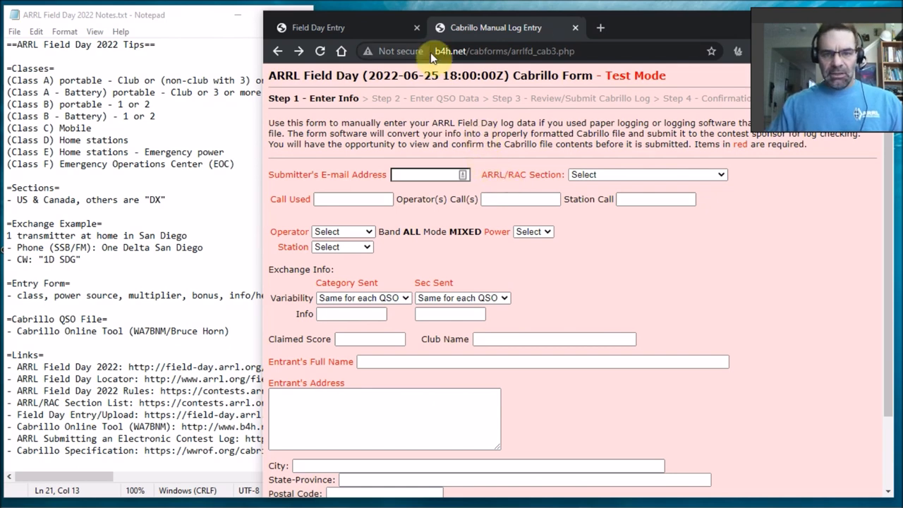
mouse_move(166, 282)
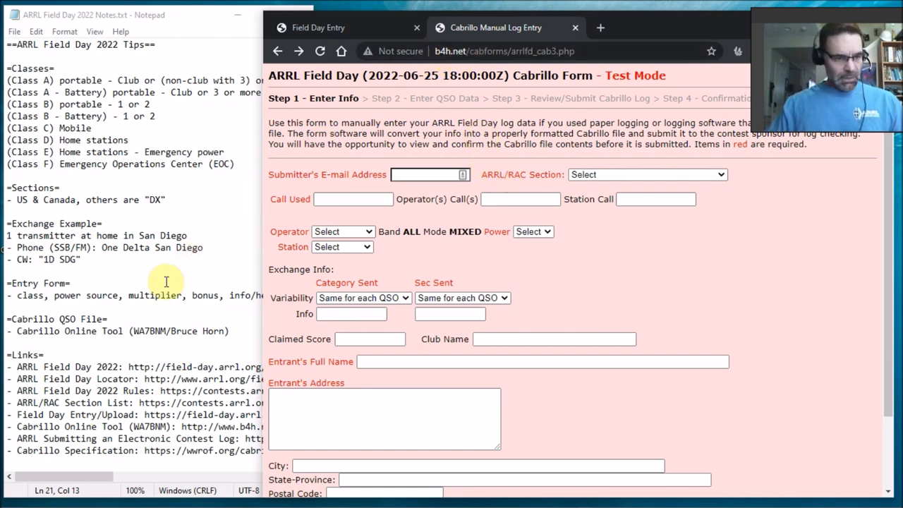
mouse_move(138, 338)
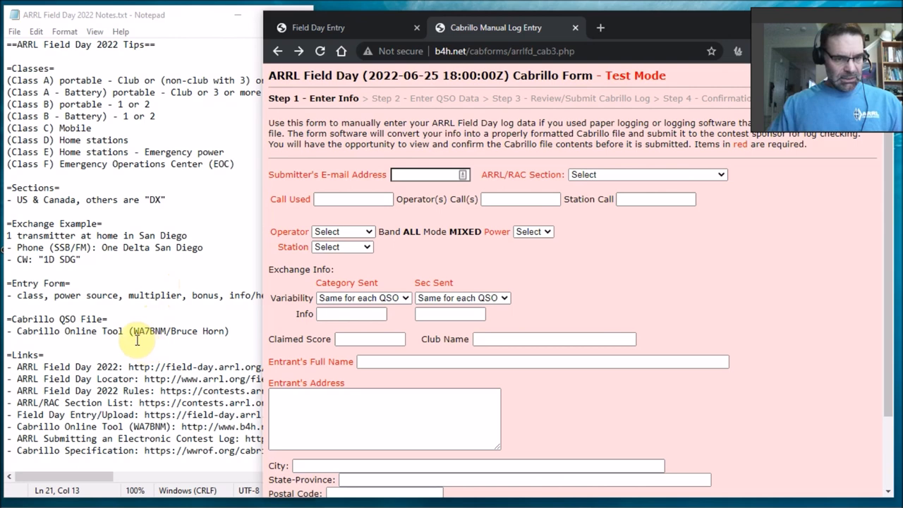
mouse_move(439, 150)
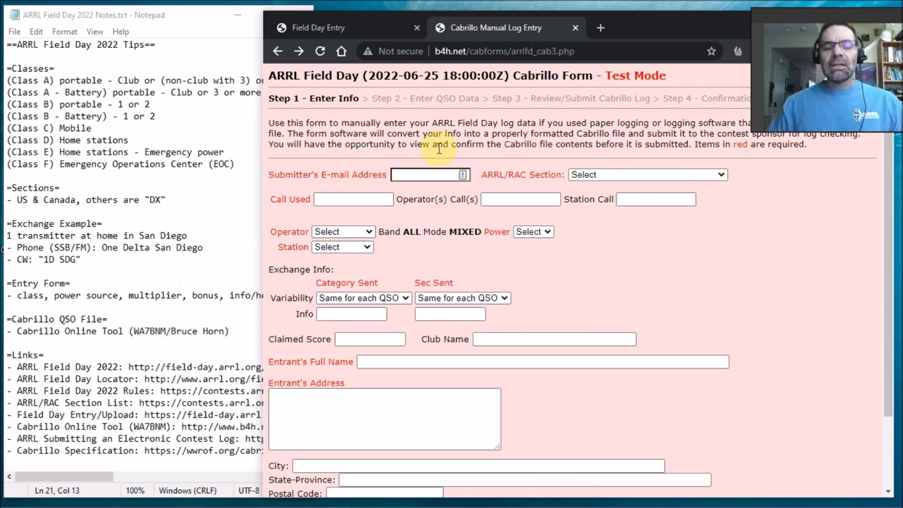
- Scroll the Cabrillo Manual Log Entry form down through its station and address fields
scroll("down", 3)
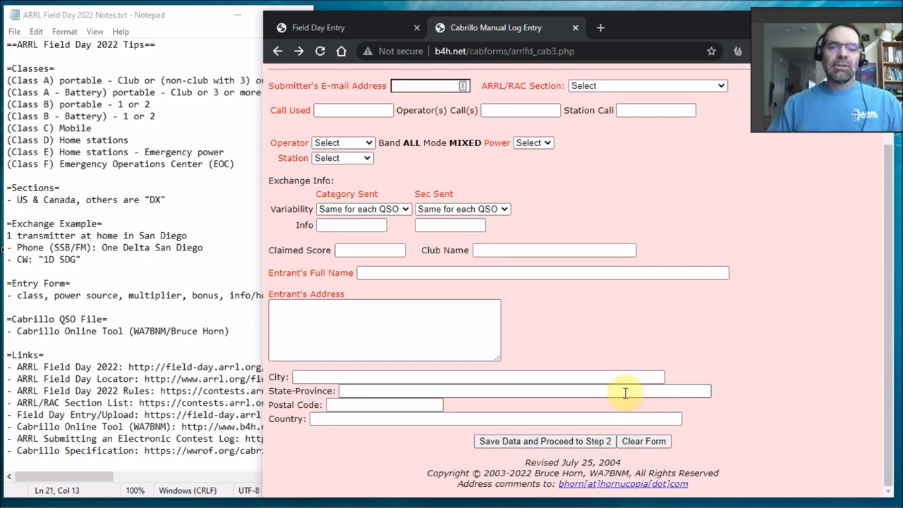
mouse_move(557, 164)
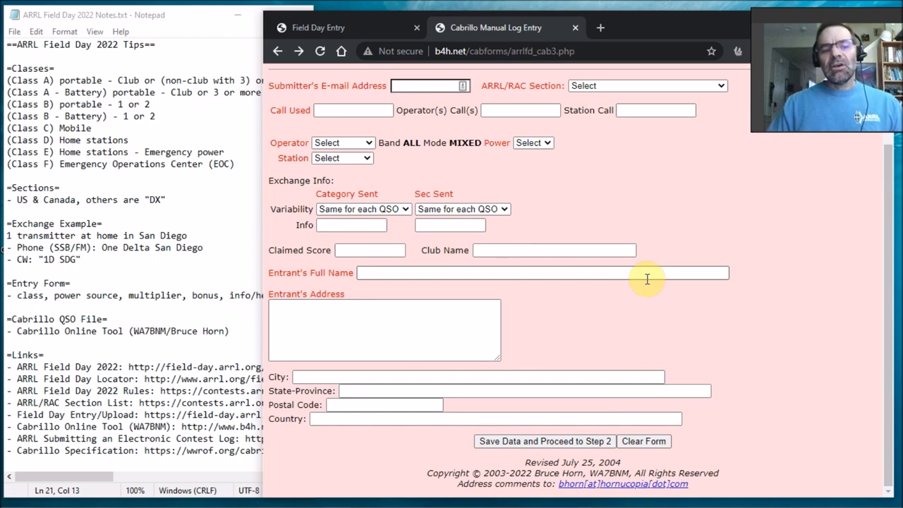
mouse_move(660, 301)
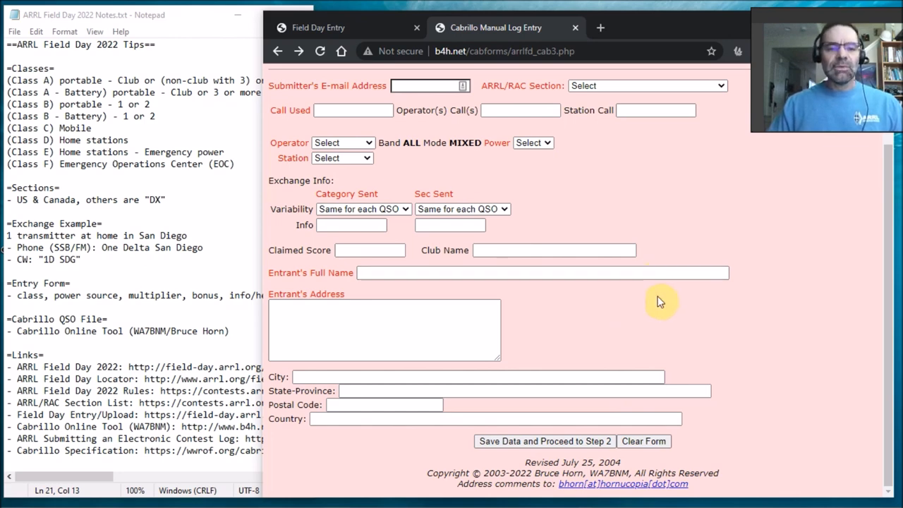
mouse_move(181, 305)
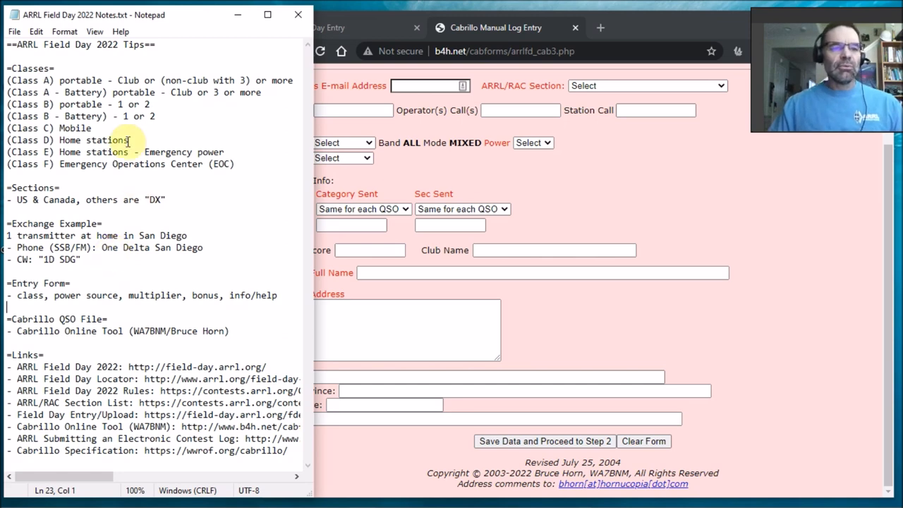
mouse_move(132, 254)
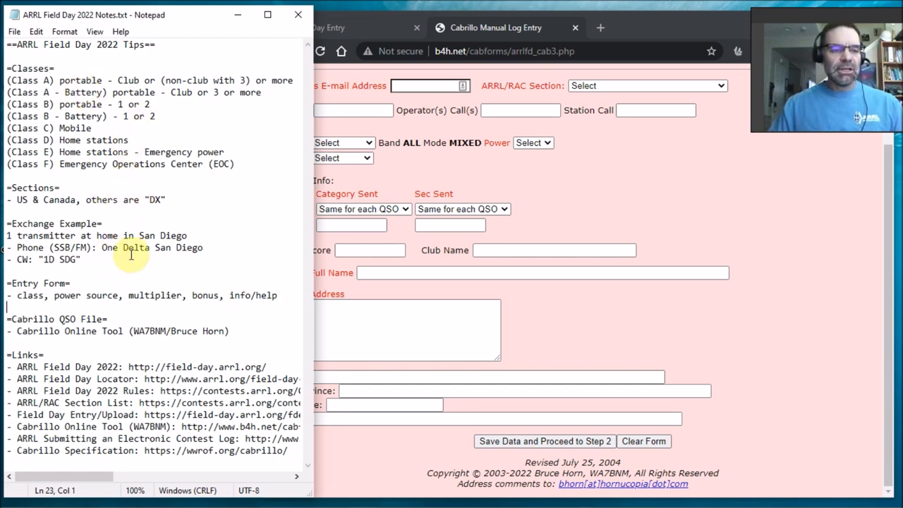
- Mark San Diego in the Notepad phone exchange example while reviewing the Field Day tips
left_click_drag(102, 247, 203, 247)
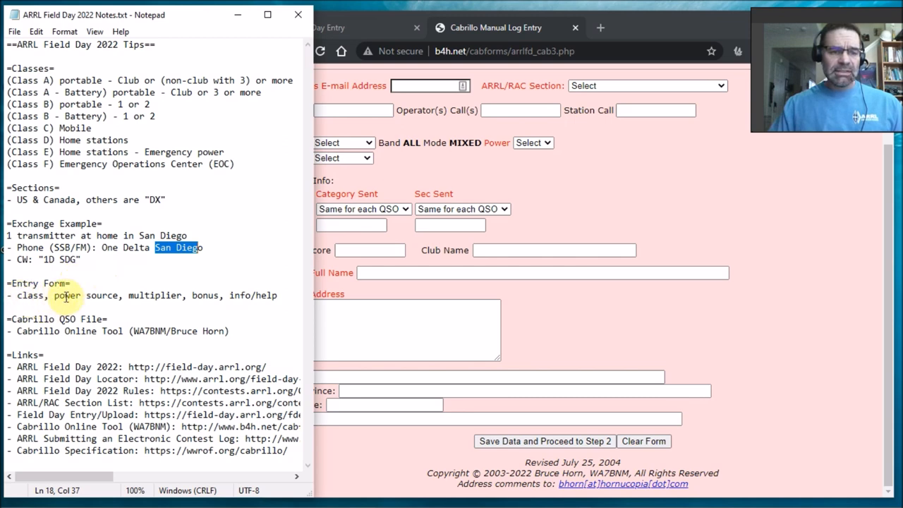
mouse_move(254, 308)
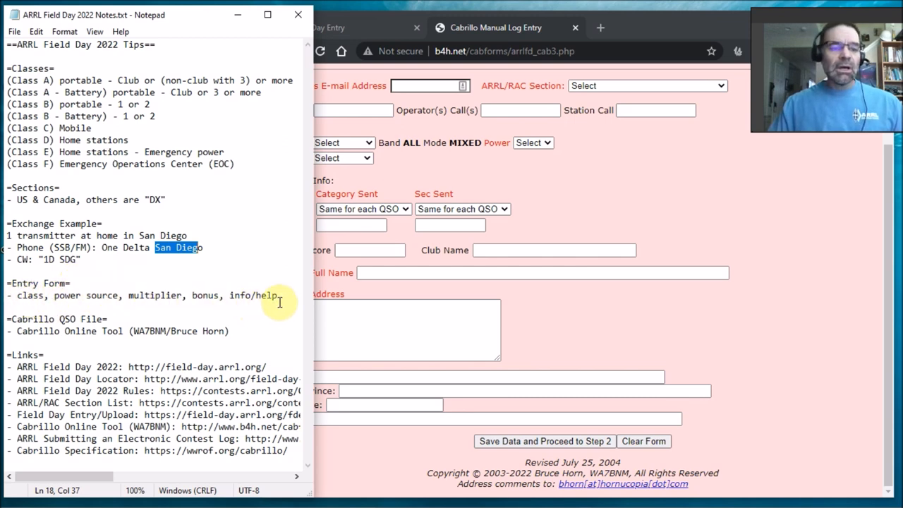
mouse_move(196, 330)
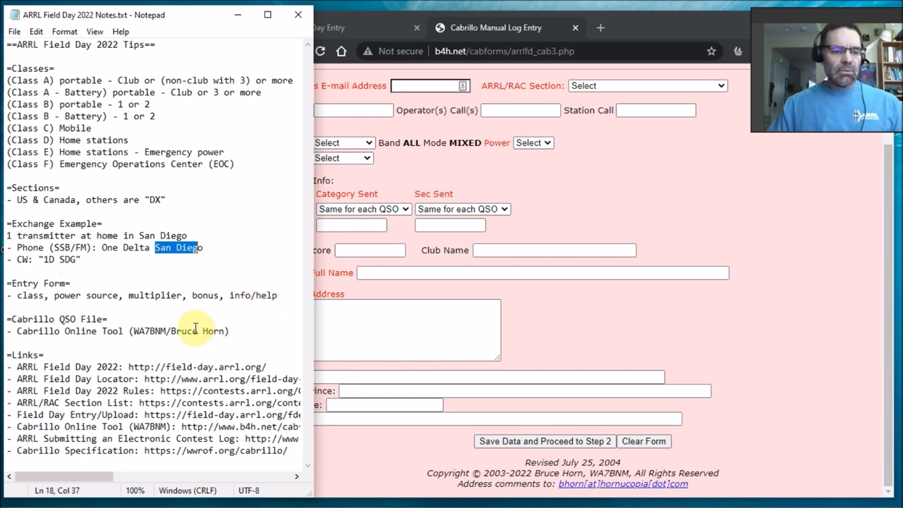
mouse_move(313, 426)
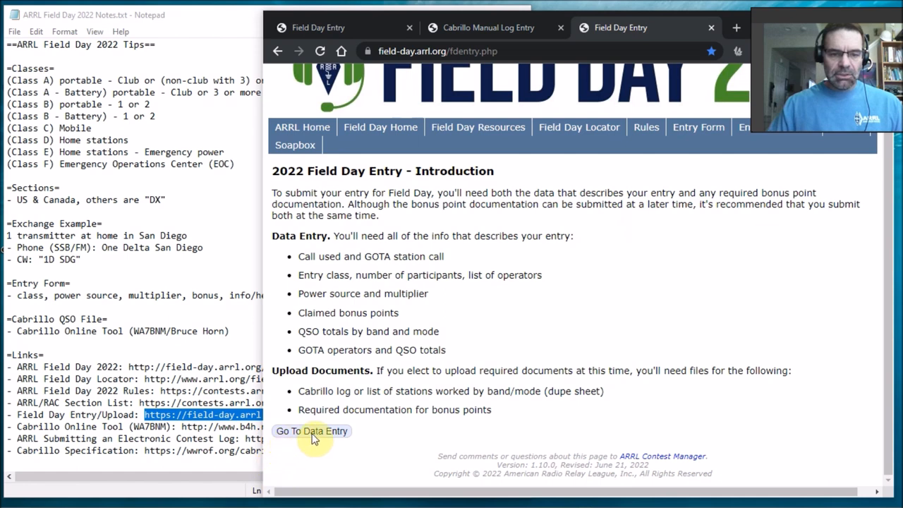
- Start the 2022 data entry form and bring up help for the Public information table bonus
left_click(312, 431)
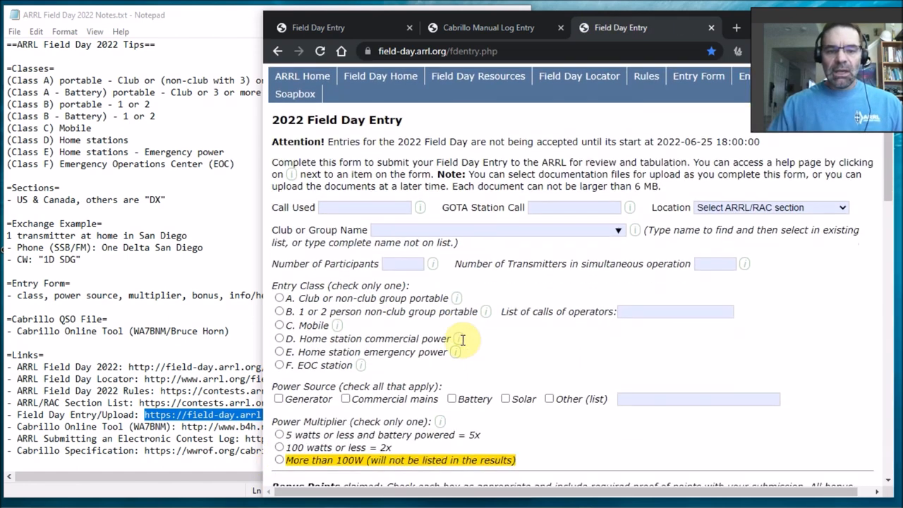
scroll("down", 3)
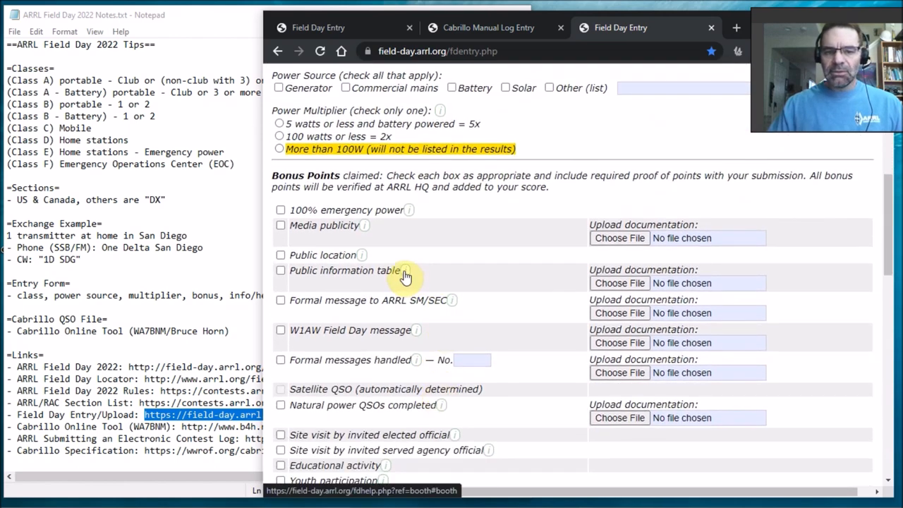
left_click(403, 271)
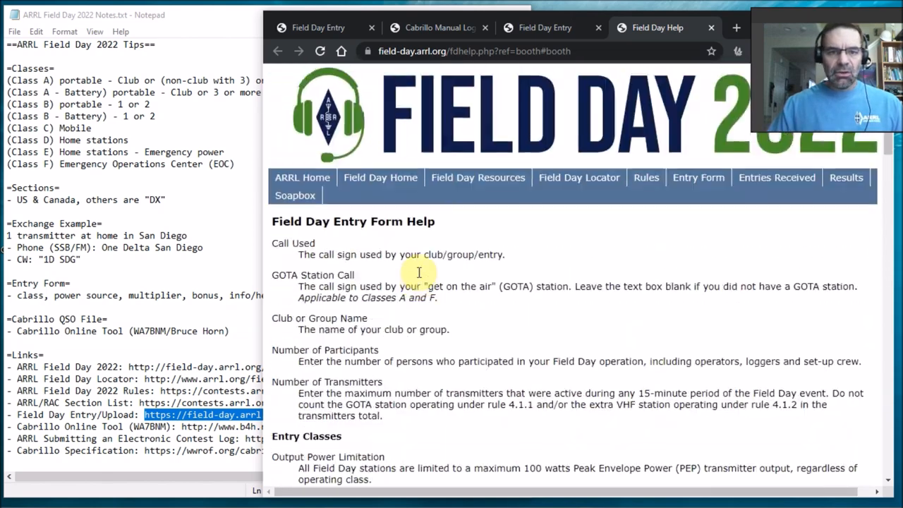
- Read the entry-form help through entry classes and bonus points, ending back at the form's Bonus Points list
scroll("down", 3)
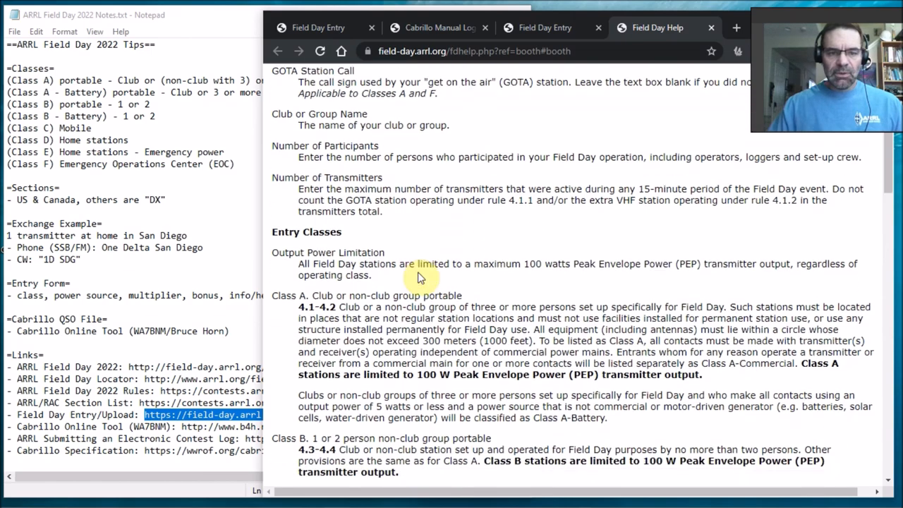
scroll("down", 3)
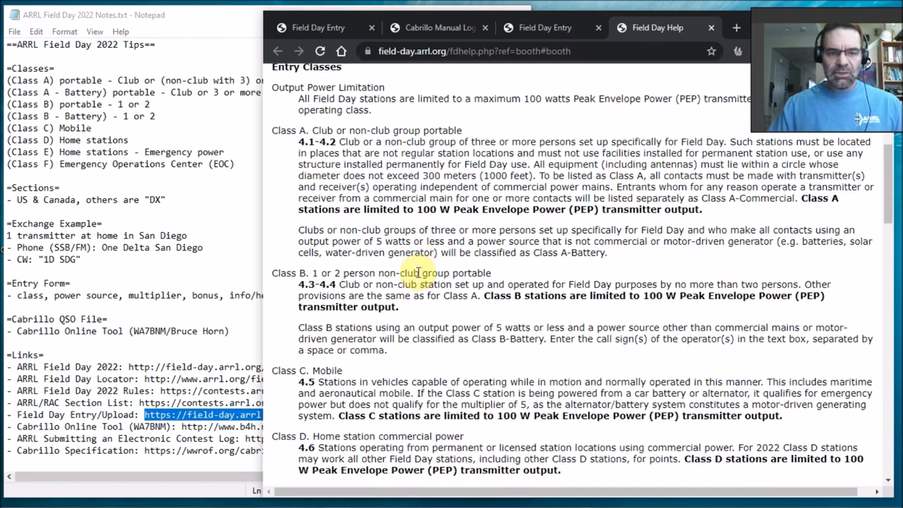
scroll("down", 3)
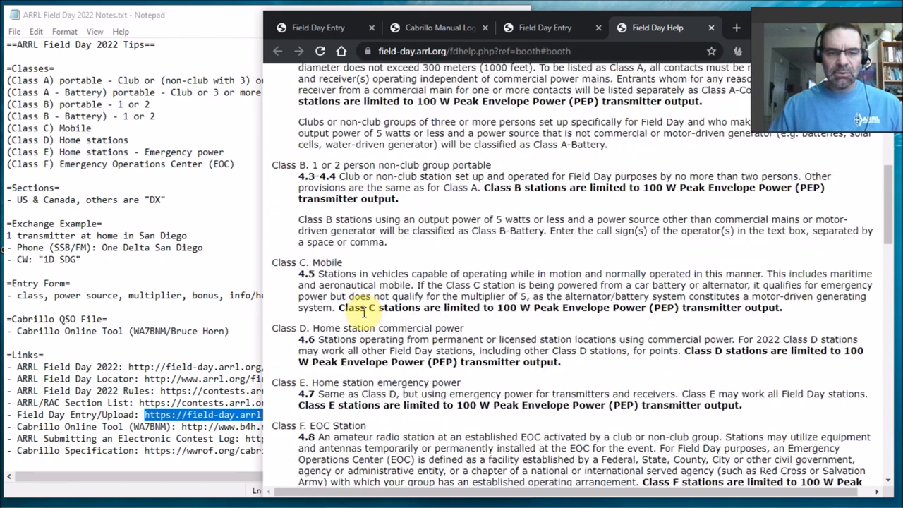
scroll("down", 3)
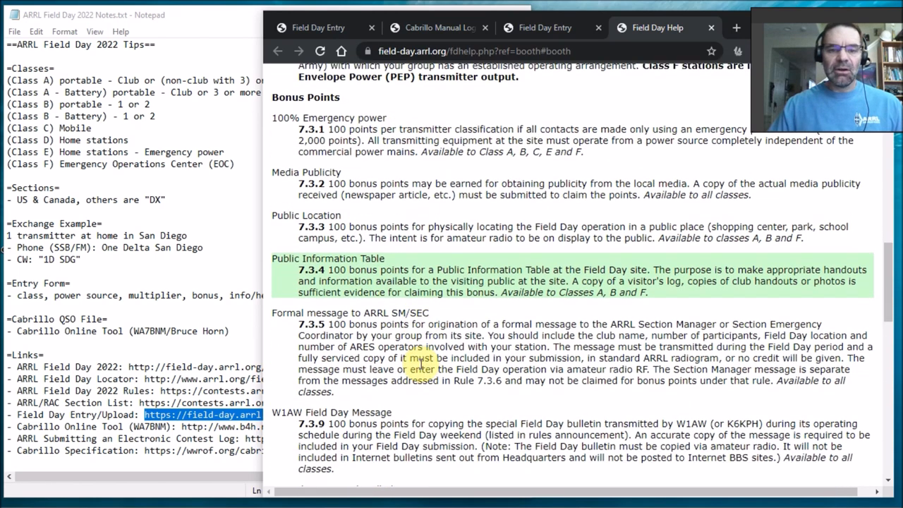
scroll("down", 3)
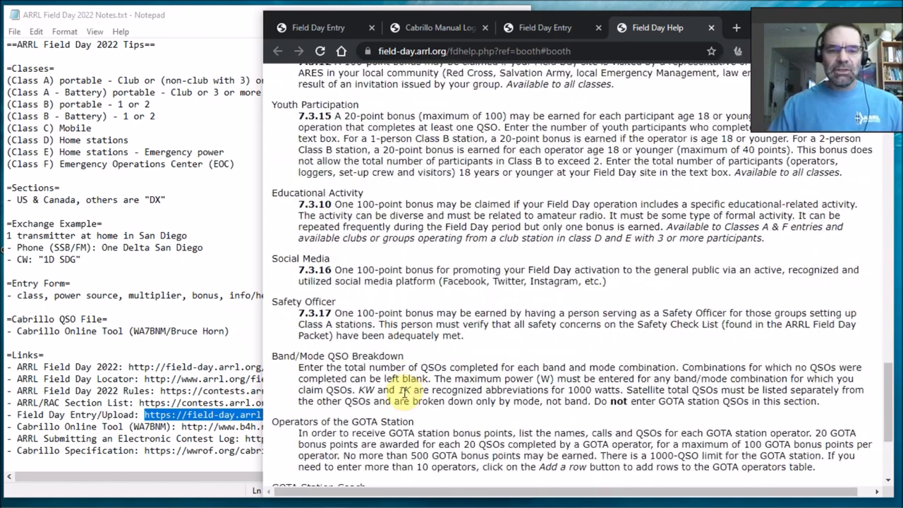
scroll("down", 3)
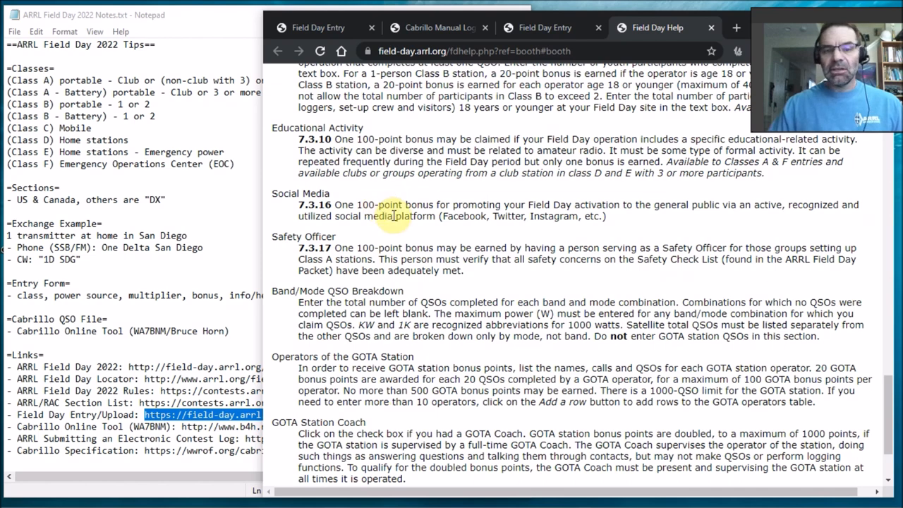
scroll("down", 3)
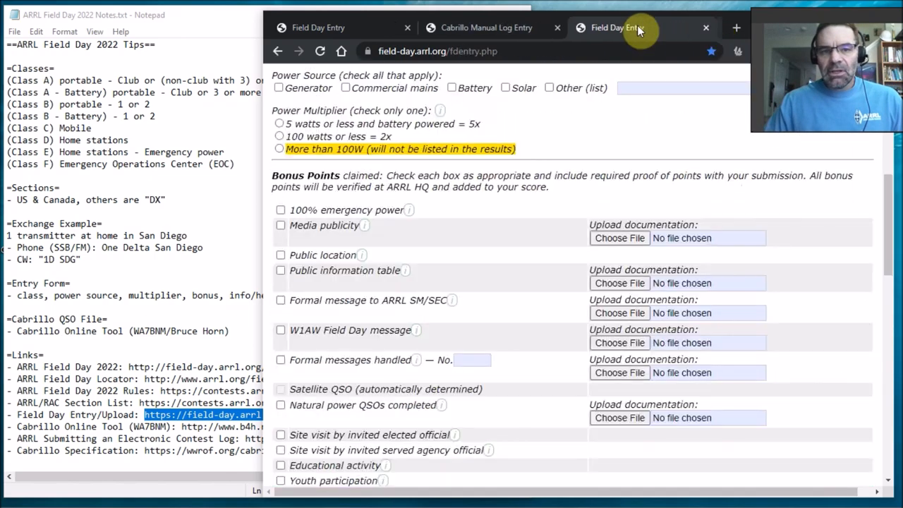
scroll("down", 3)
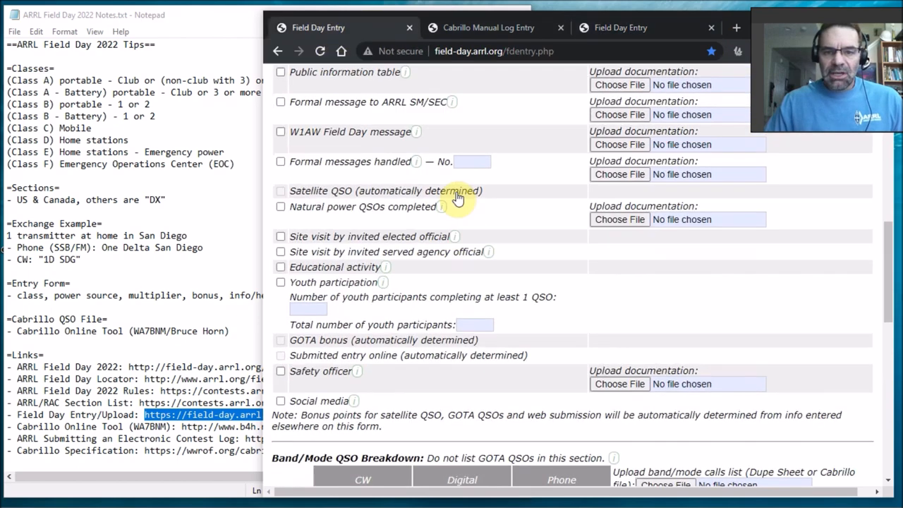